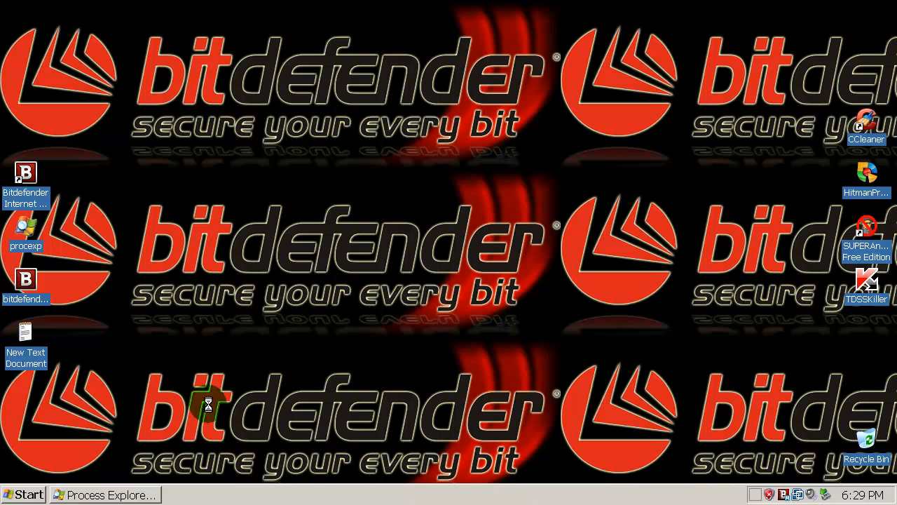
# - Open the desktop text document of trojan links in Notepad, review it, then minimize it
pyautogui.click(25, 336)
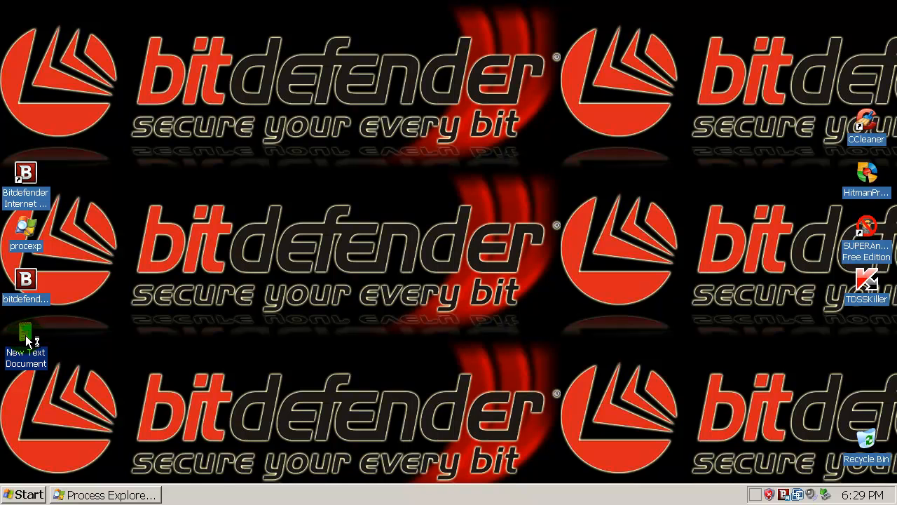
pyautogui.doubleClick(25, 342)
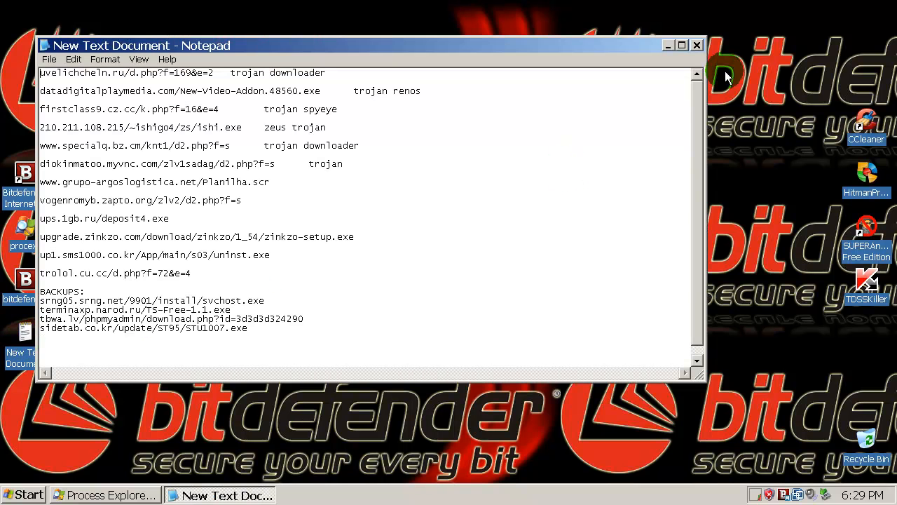
pyautogui.moveTo(704, 133)
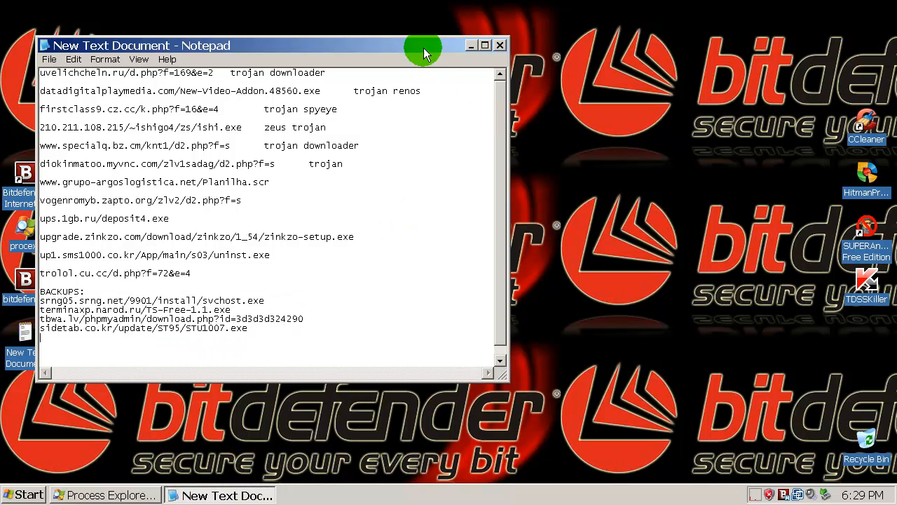
pyautogui.moveTo(460, 53)
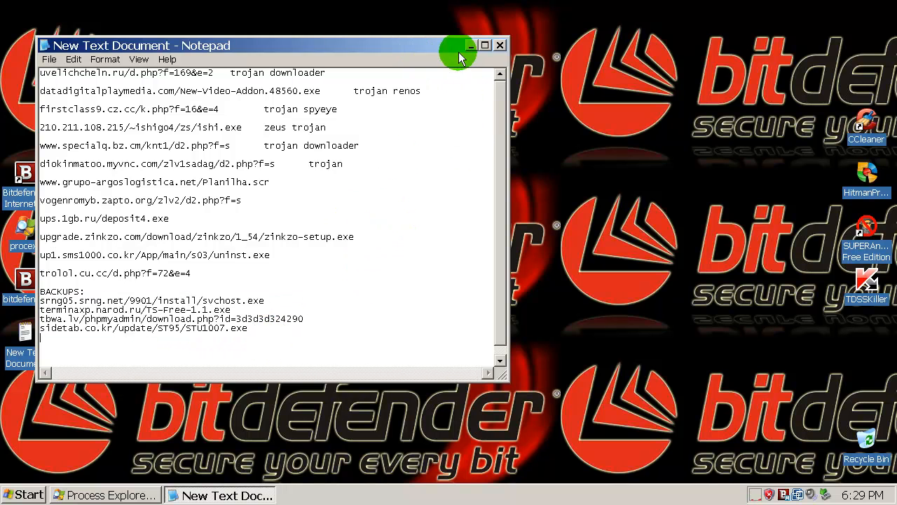
pyautogui.click(469, 45)
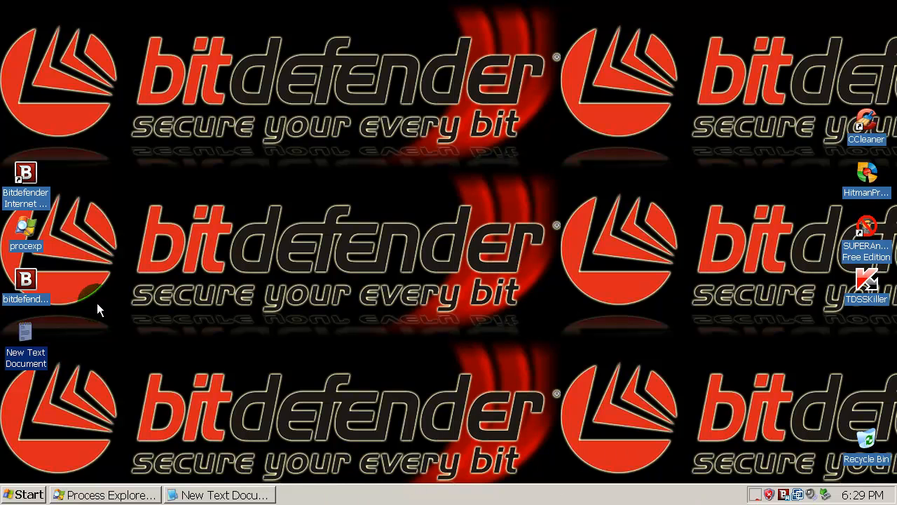
pyautogui.moveTo(26, 280)
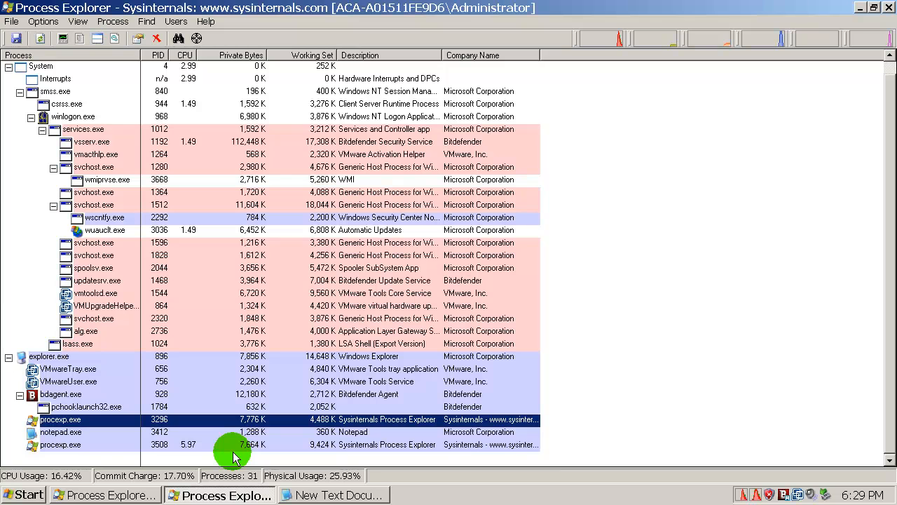
# - Inspect pchooklaunch32.exe, updatesrv.exe and bdagent.exe in the Process Explorer tree
pyautogui.click(84, 406)
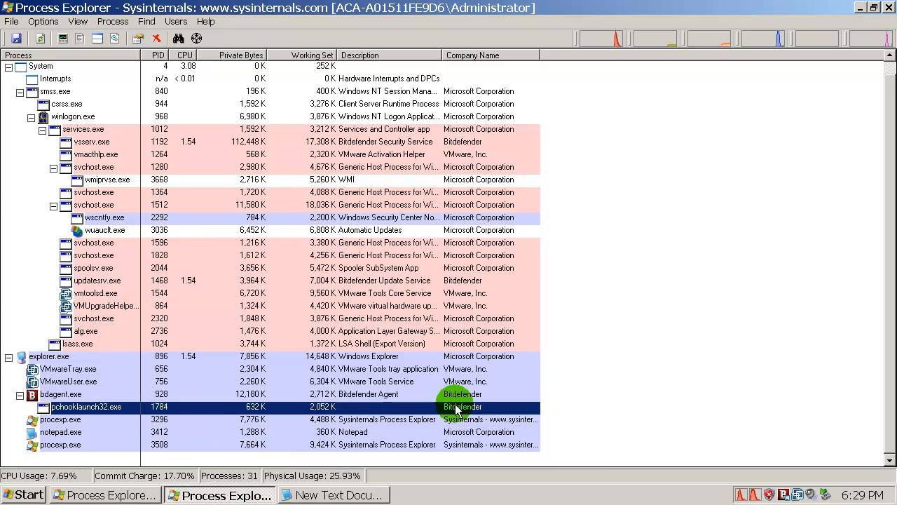
pyautogui.click(59, 392)
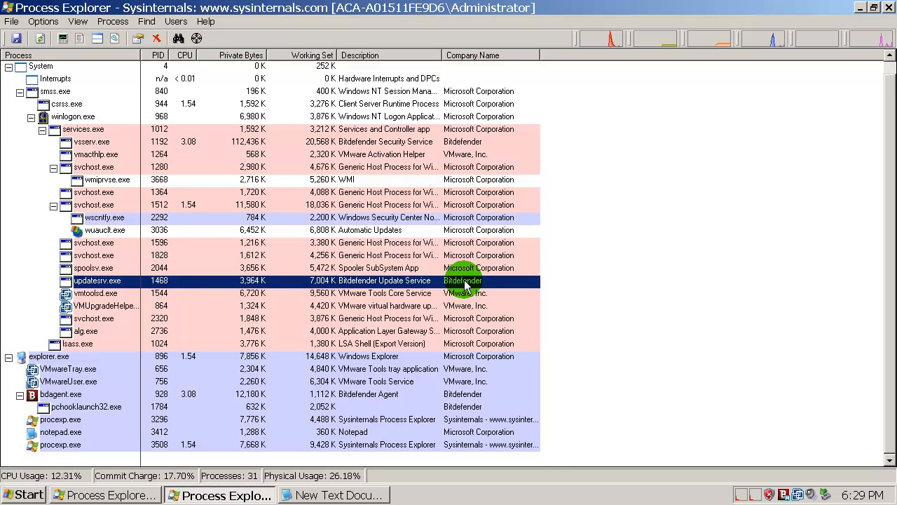
pyautogui.moveTo(469, 419)
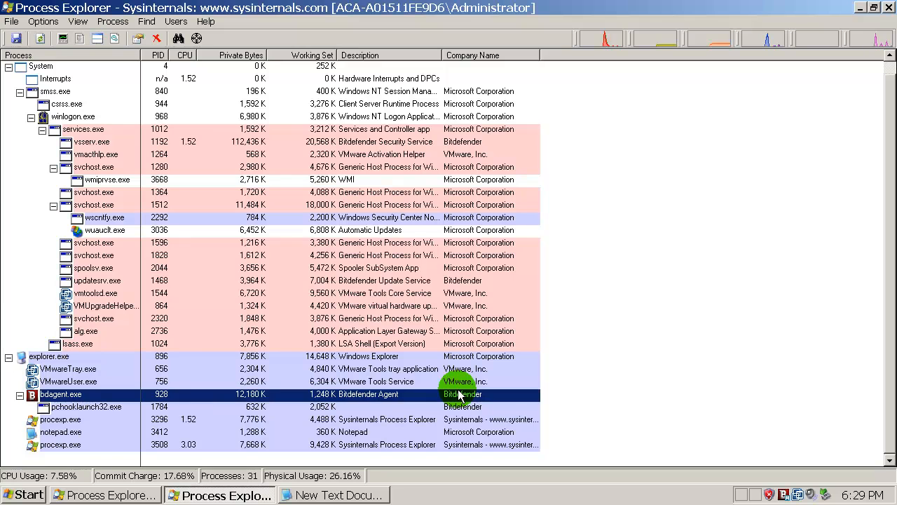
pyautogui.click(96, 280)
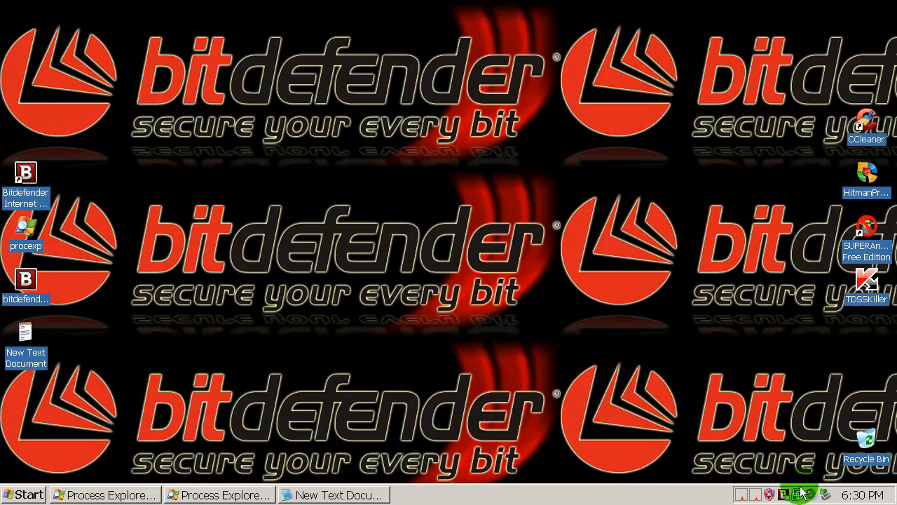
pyautogui.moveTo(783, 494)
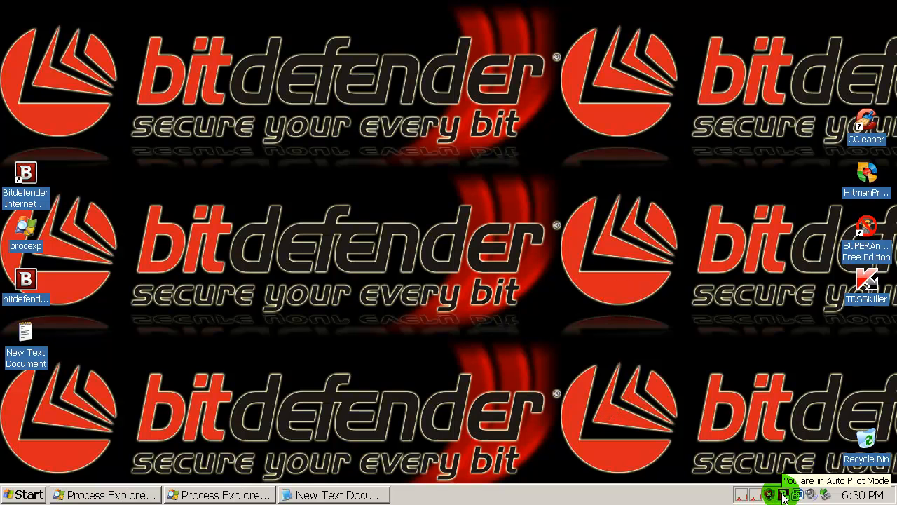
pyautogui.moveTo(219, 493)
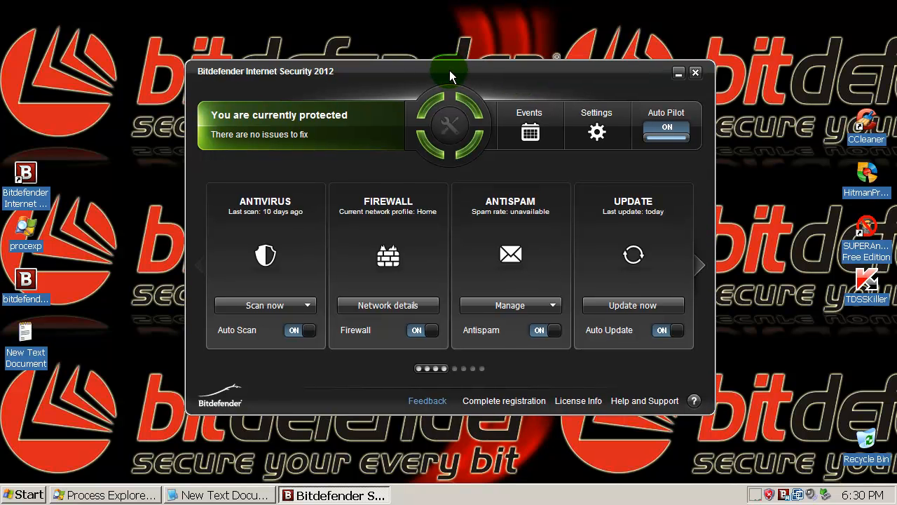
pyautogui.moveTo(647, 168)
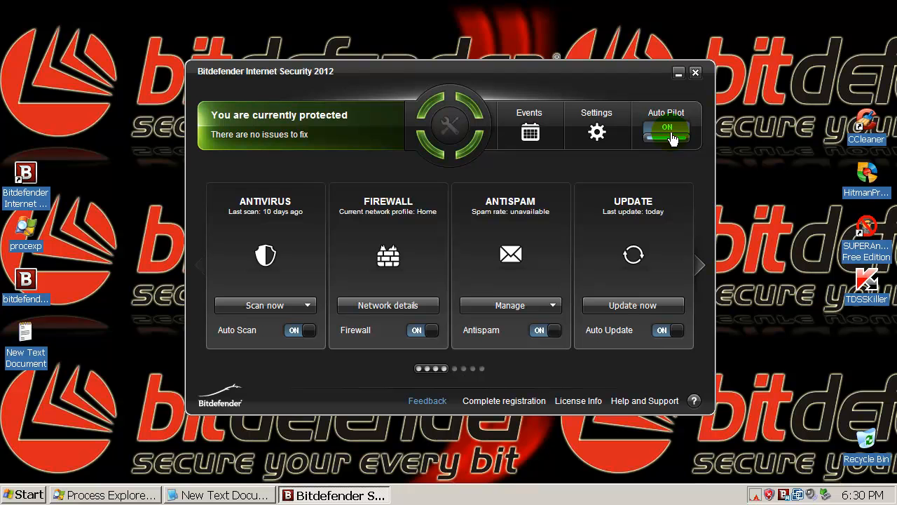
# - Switch the dashboard's Auto Pilot mode to OFF
pyautogui.click(665, 132)
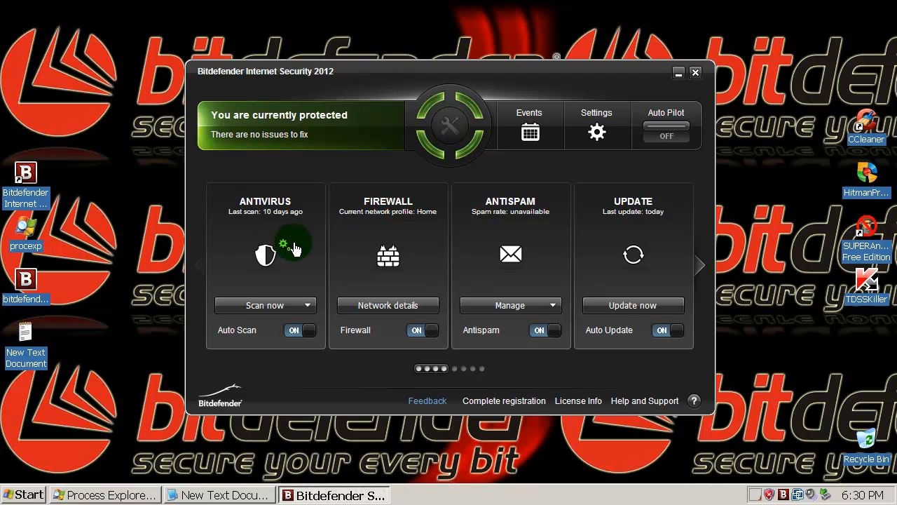
pyautogui.moveTo(393, 249)
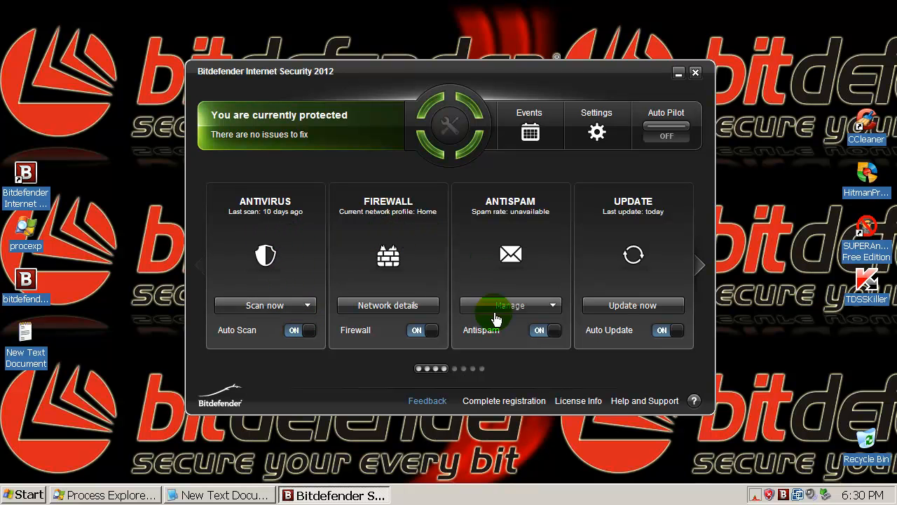
pyautogui.moveTo(461, 370)
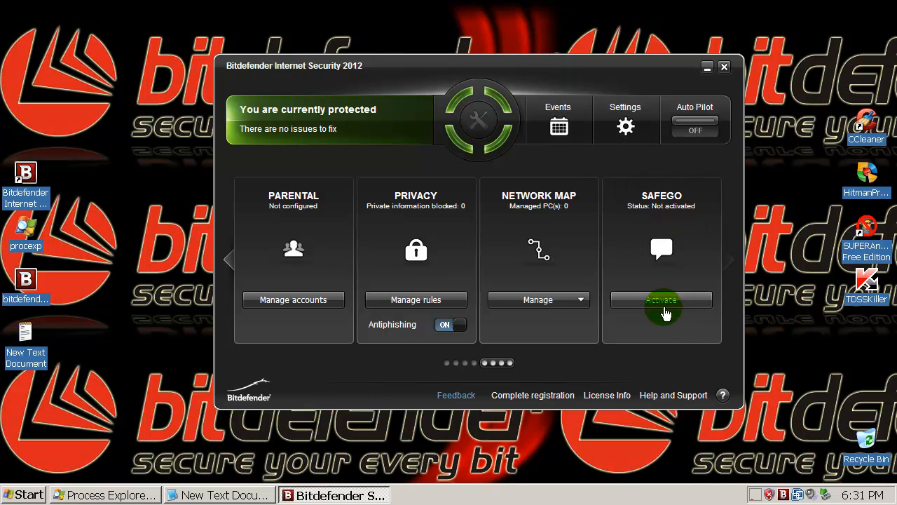
# - Try activating SafeGo, then close the MyBitdefender web page it opened
pyautogui.click(662, 300)
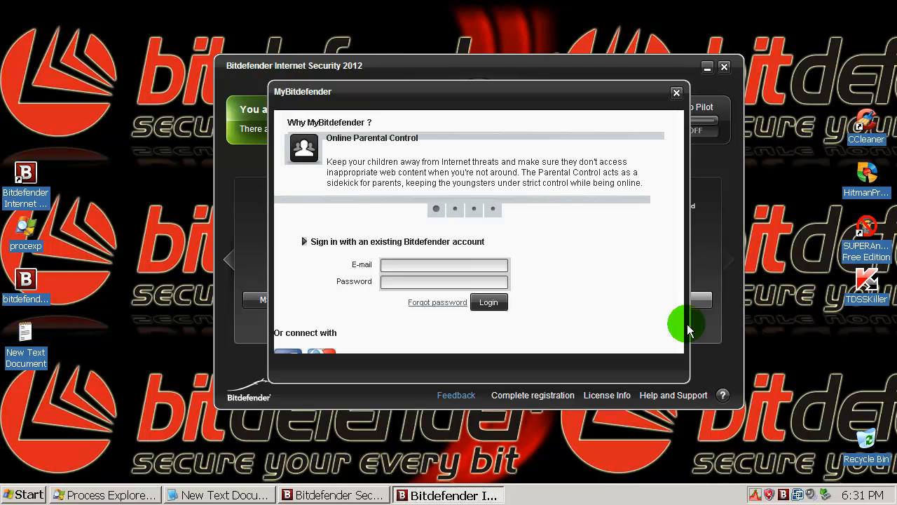
pyautogui.moveTo(658, 296)
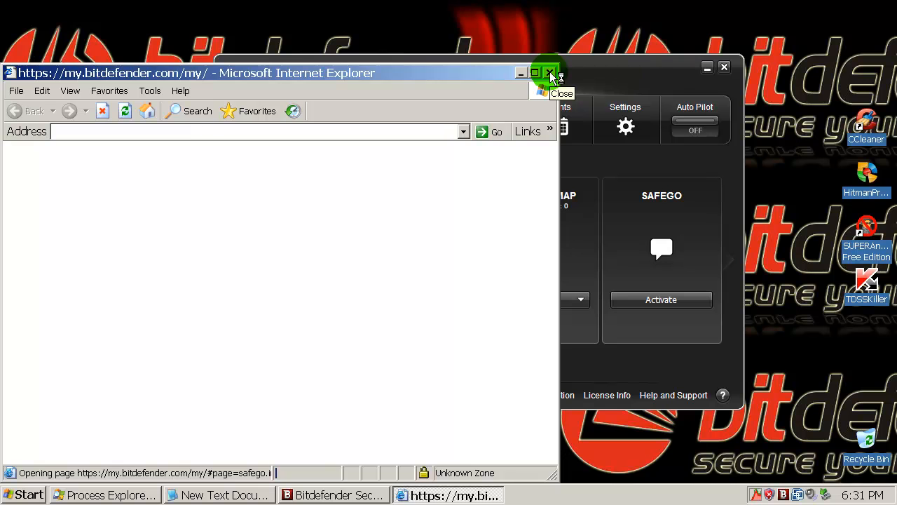
pyautogui.click(550, 73)
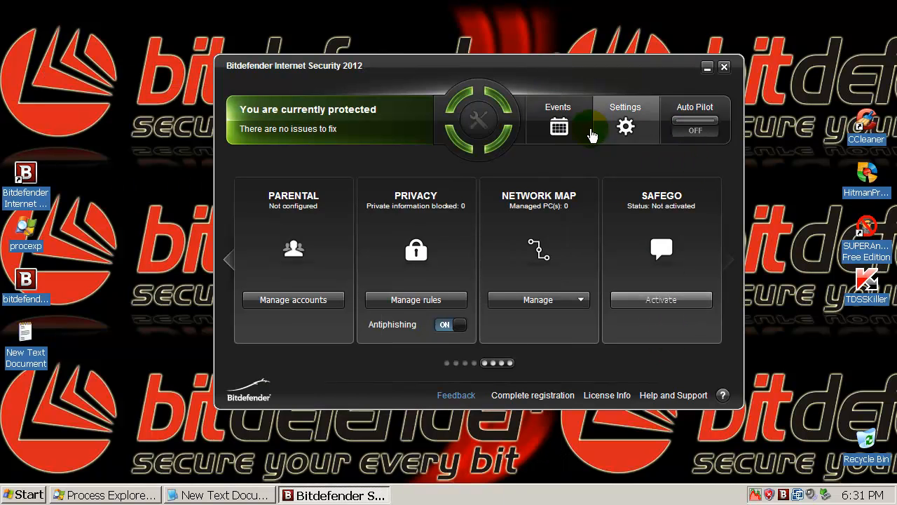
# - Review the General, Antivirus and Privacy Control antiphishing settings pages
pyautogui.click(625, 119)
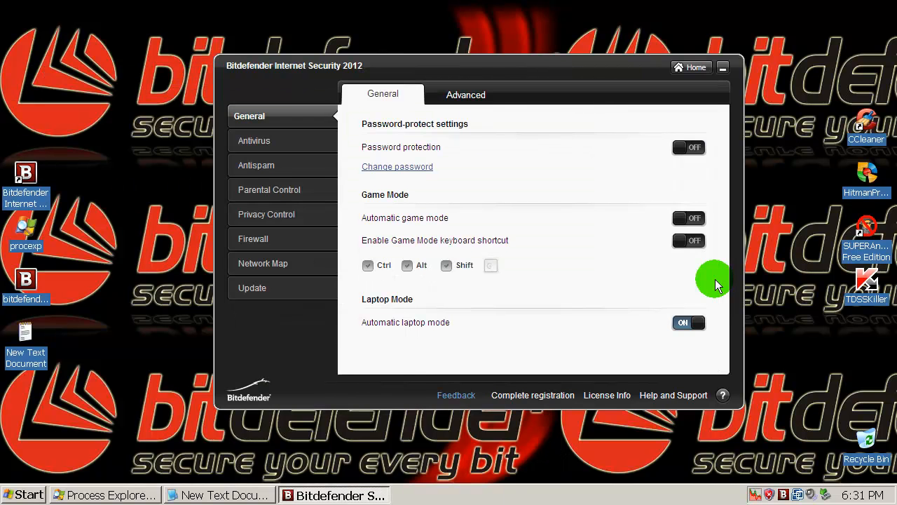
pyautogui.moveTo(652, 217)
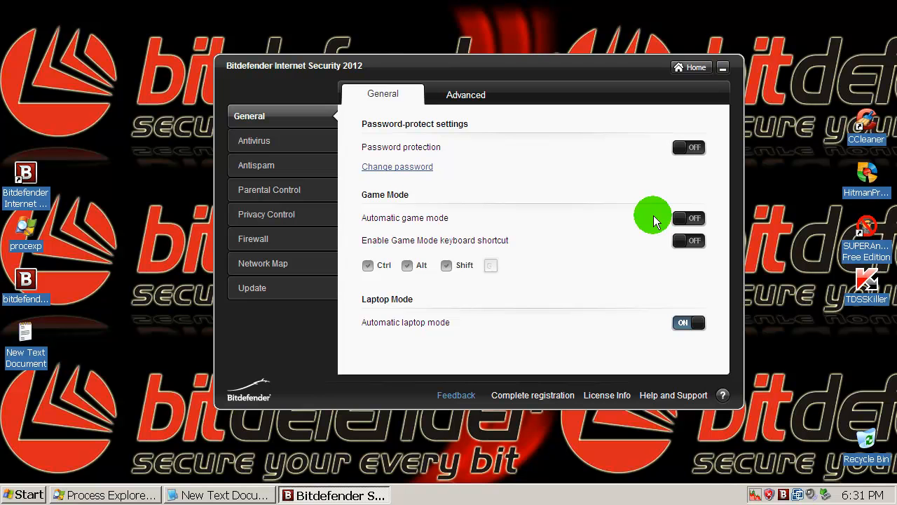
pyautogui.moveTo(527, 207)
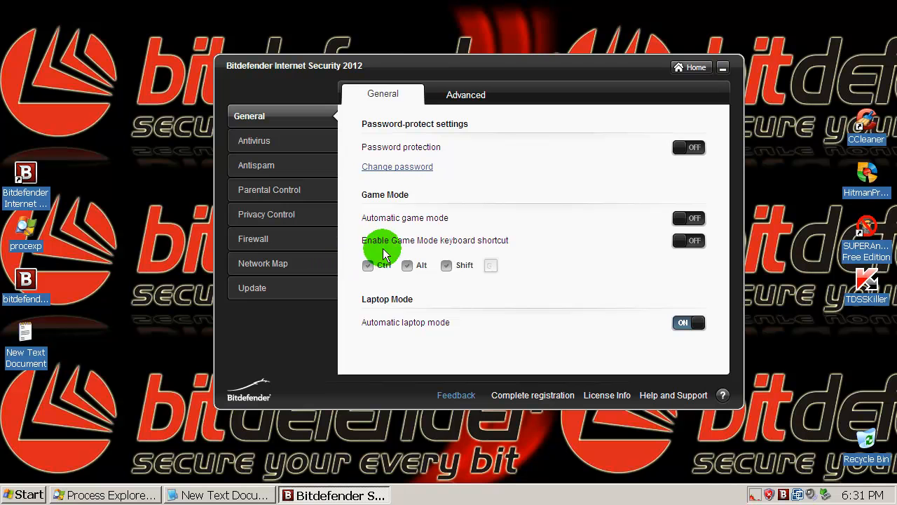
pyautogui.click(254, 140)
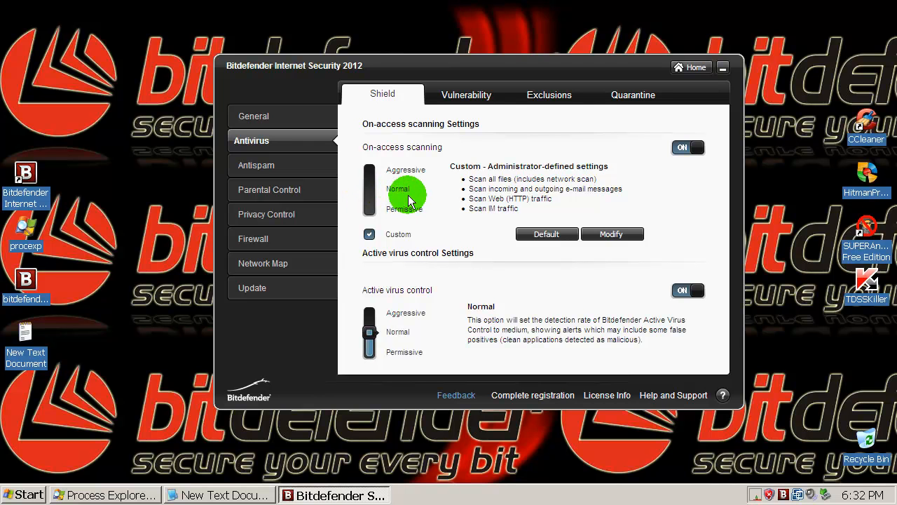
pyautogui.moveTo(407, 196); pyautogui.dragTo(364, 175)
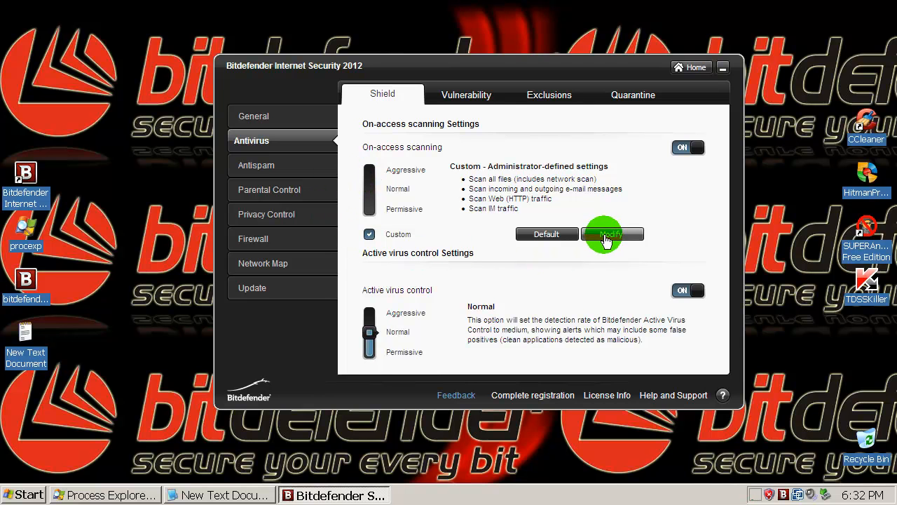
pyautogui.moveTo(294, 168)
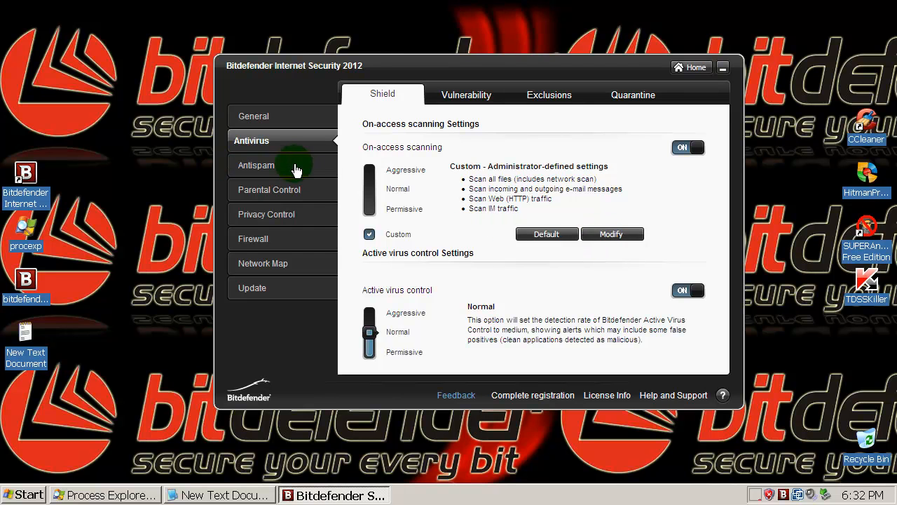
pyautogui.click(255, 166)
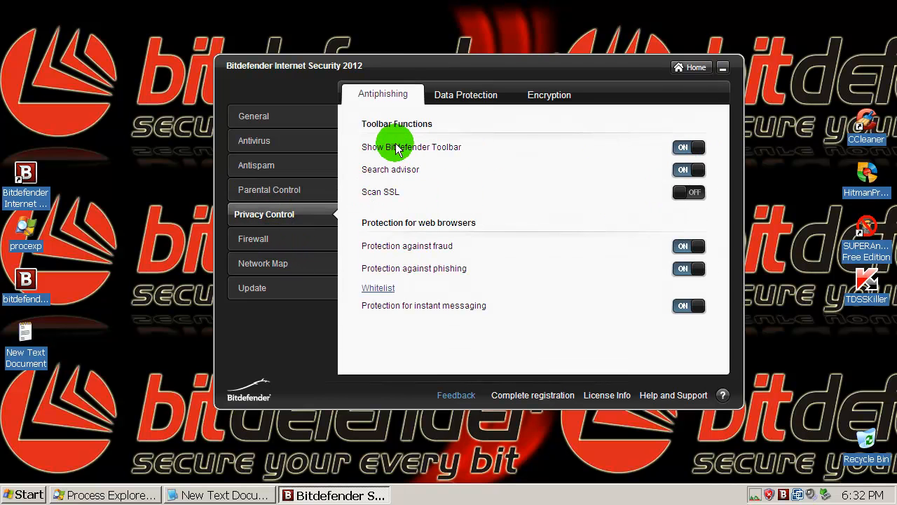
pyautogui.moveTo(504, 147)
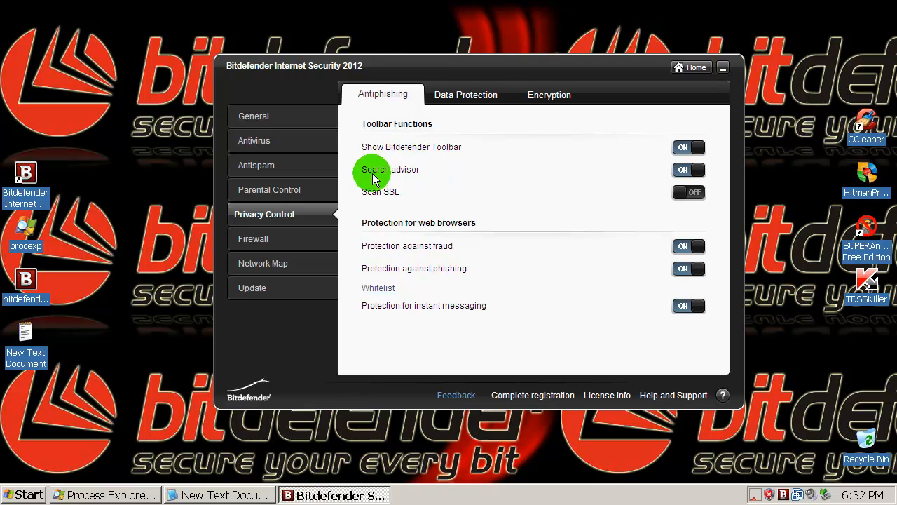
pyautogui.moveTo(438, 222)
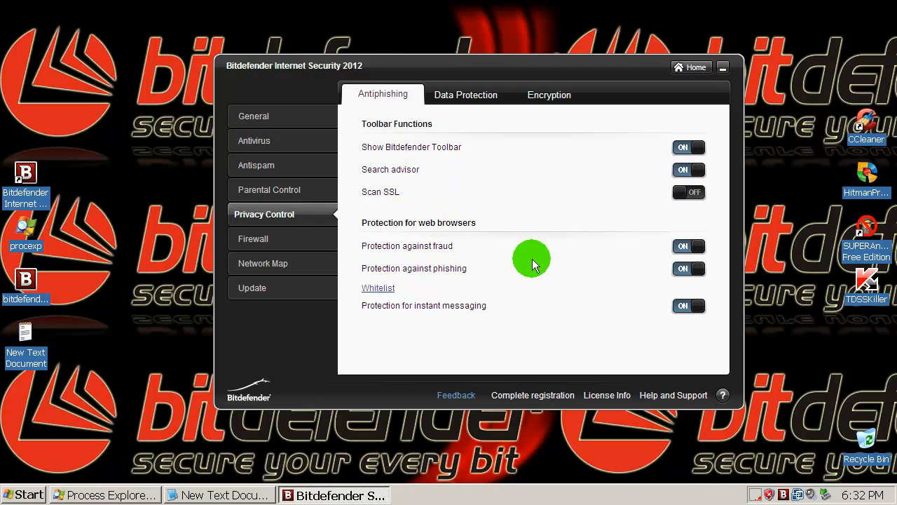
pyautogui.moveTo(427, 286)
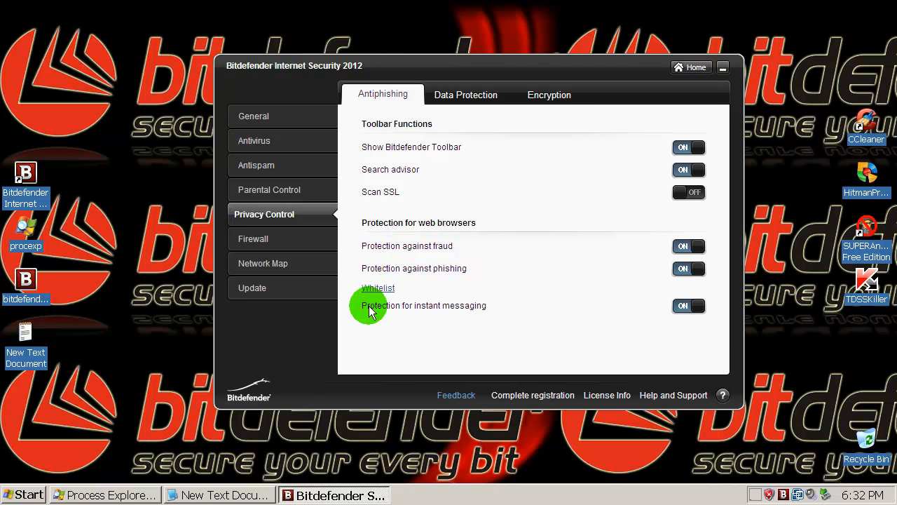
# - Browse the Firewall, Network Map, Update, General advanced and Antivirus settings pages
pyautogui.click(250, 238)
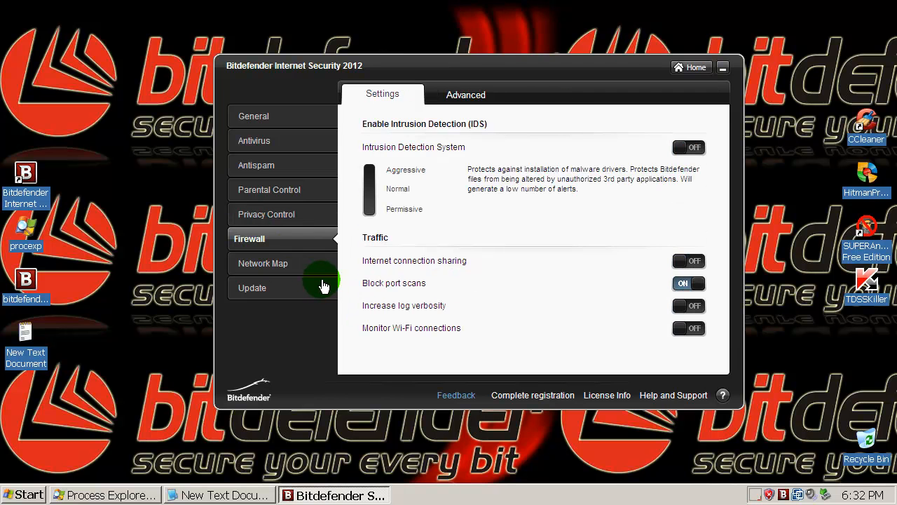
pyautogui.moveTo(350, 273)
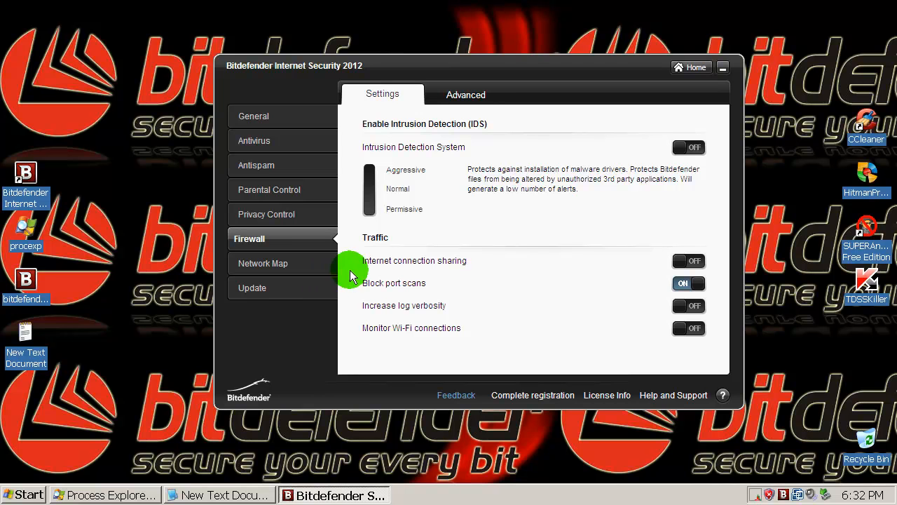
pyautogui.moveTo(385, 319)
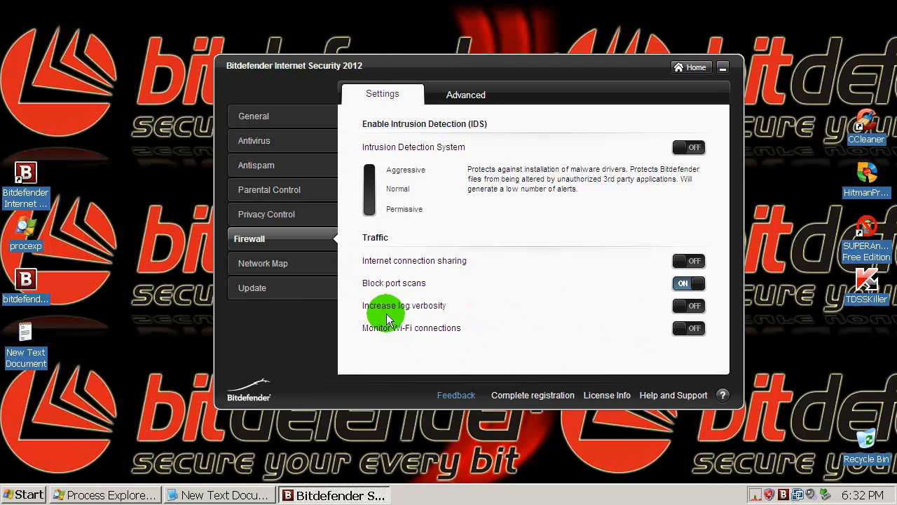
pyautogui.moveTo(371, 337)
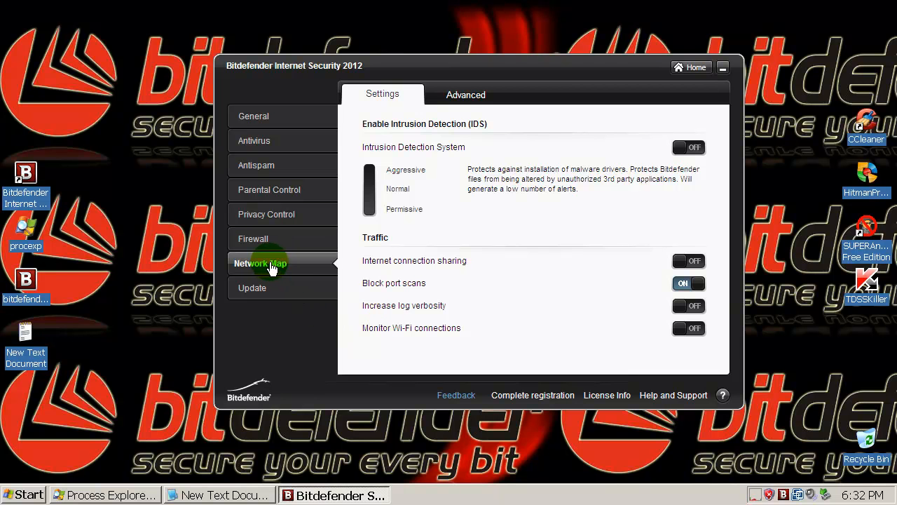
pyautogui.click(260, 264)
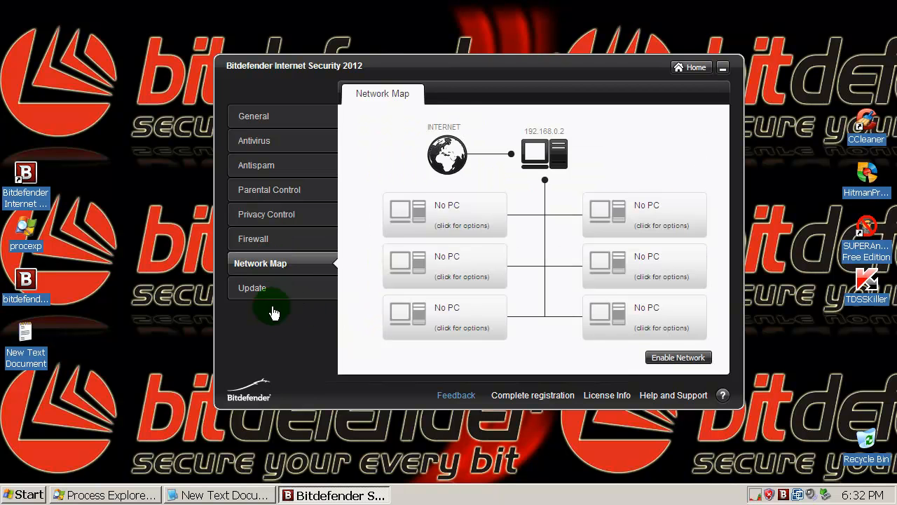
pyautogui.moveTo(289, 300)
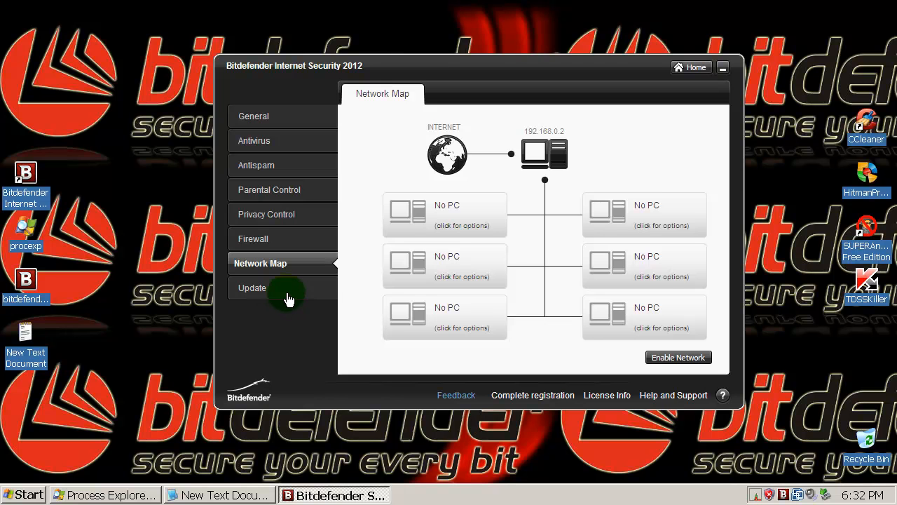
pyautogui.click(252, 288)
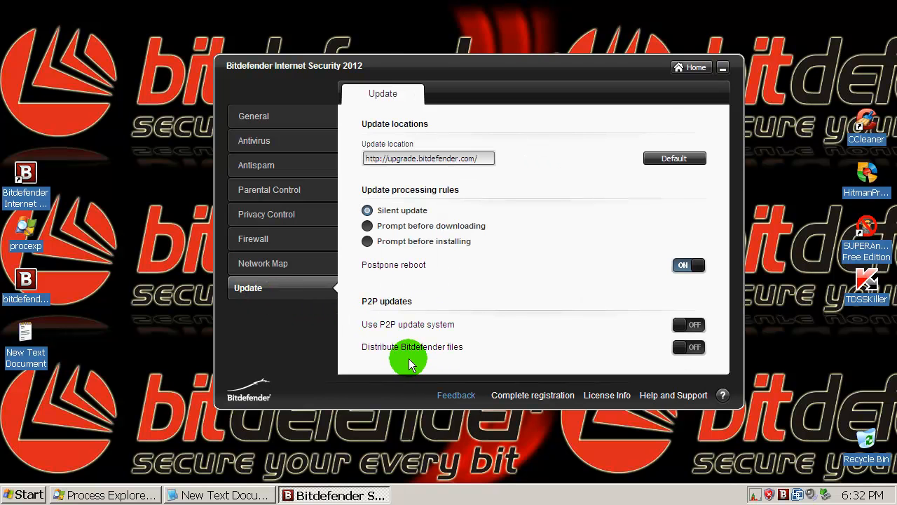
pyautogui.click(250, 115)
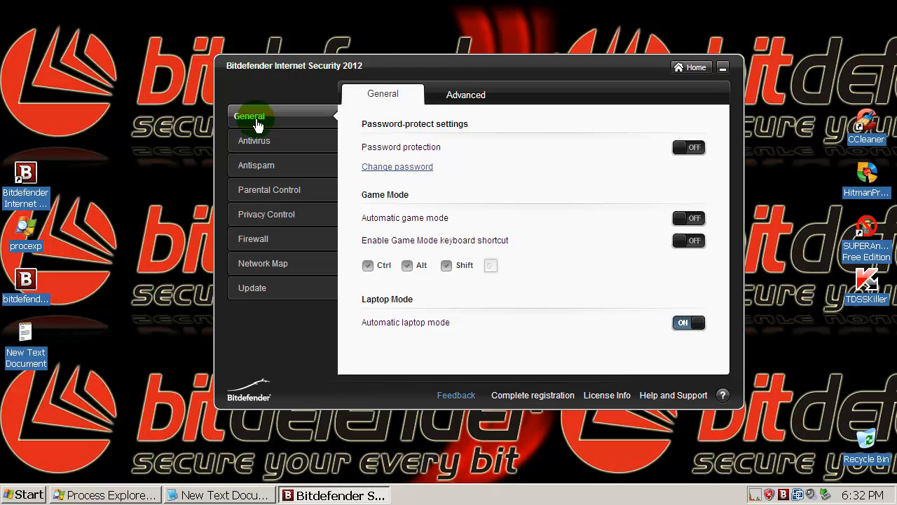
pyautogui.click(465, 95)
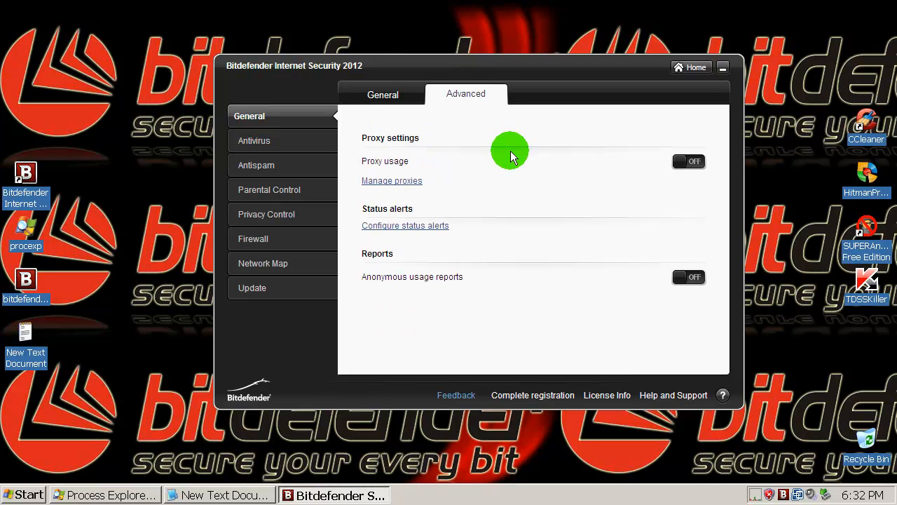
pyautogui.moveTo(499, 260)
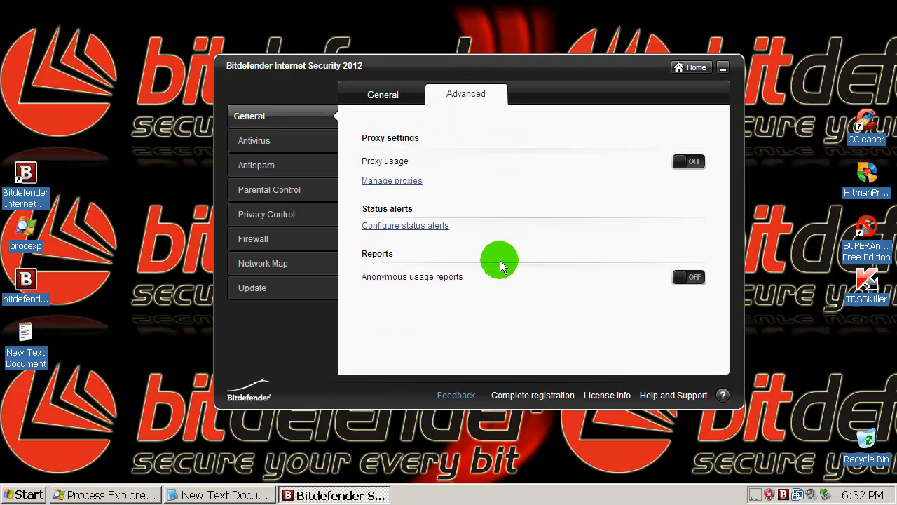
pyautogui.click(254, 140)
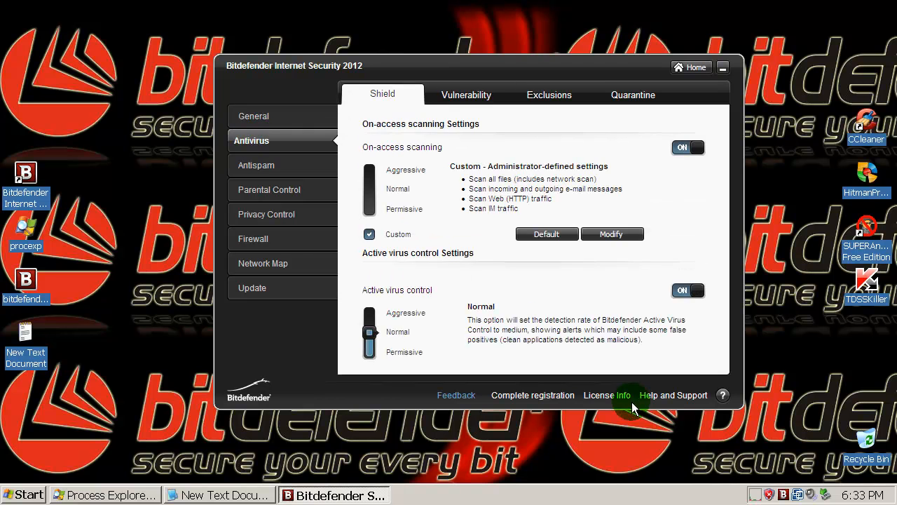
pyautogui.click(612, 234)
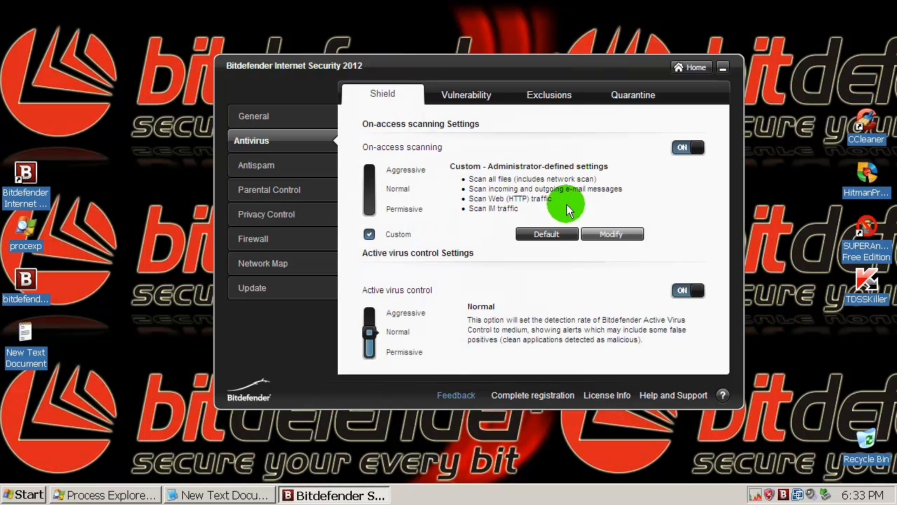
pyautogui.moveTo(554, 199)
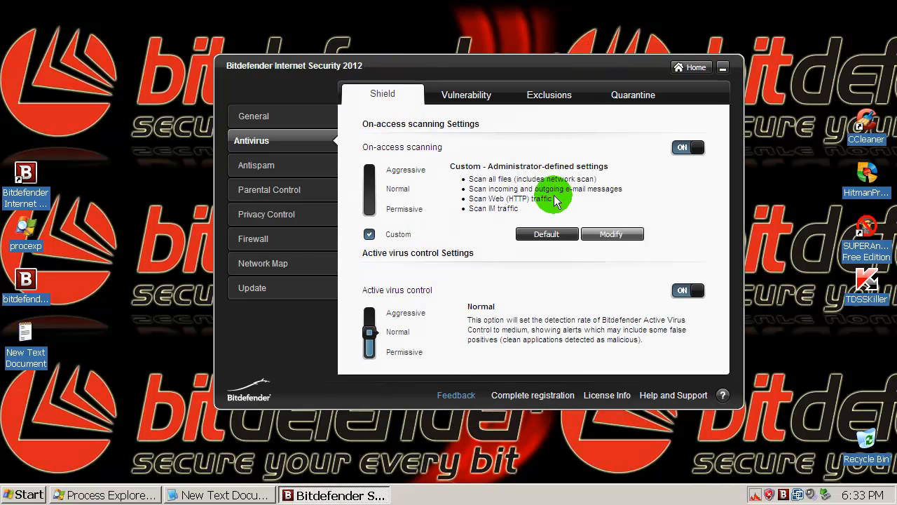
# - Review Privacy Control, General password/game mode and proxy options, Antispam and Antivirus, ending on General
pyautogui.click(266, 213)
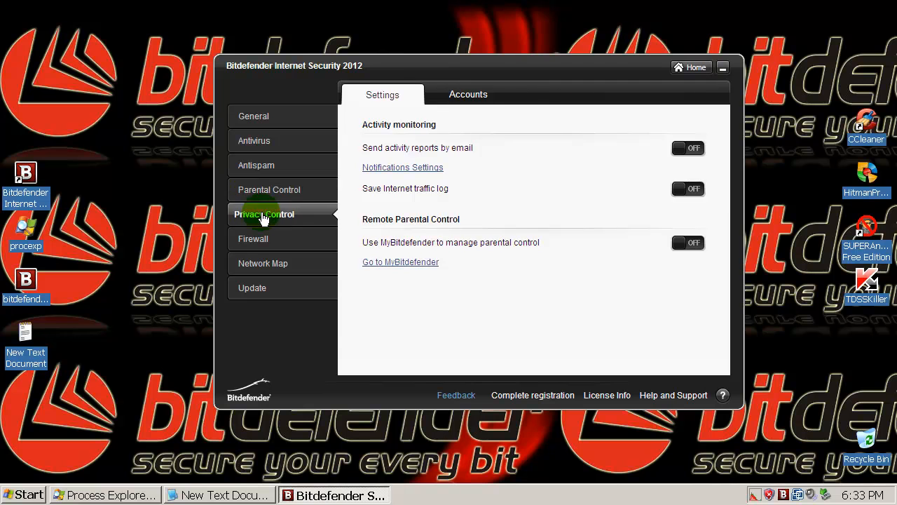
pyautogui.click(253, 115)
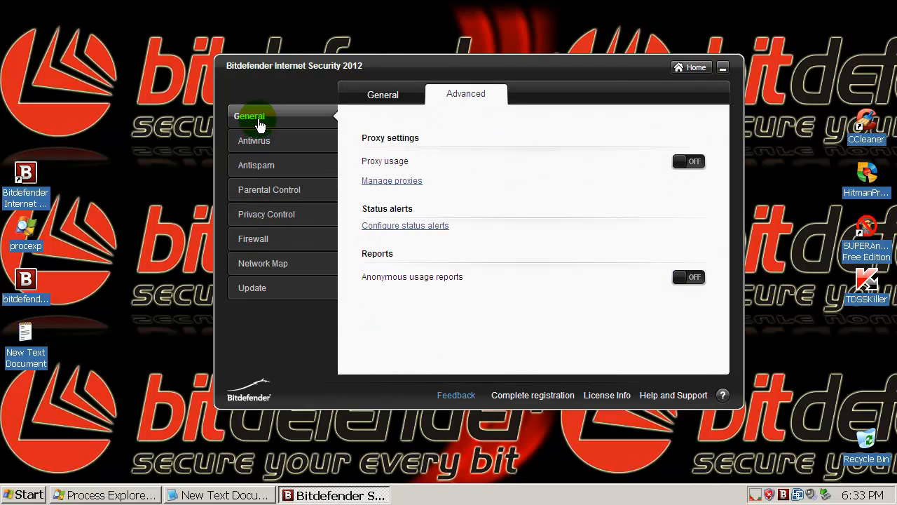
pyautogui.click(383, 95)
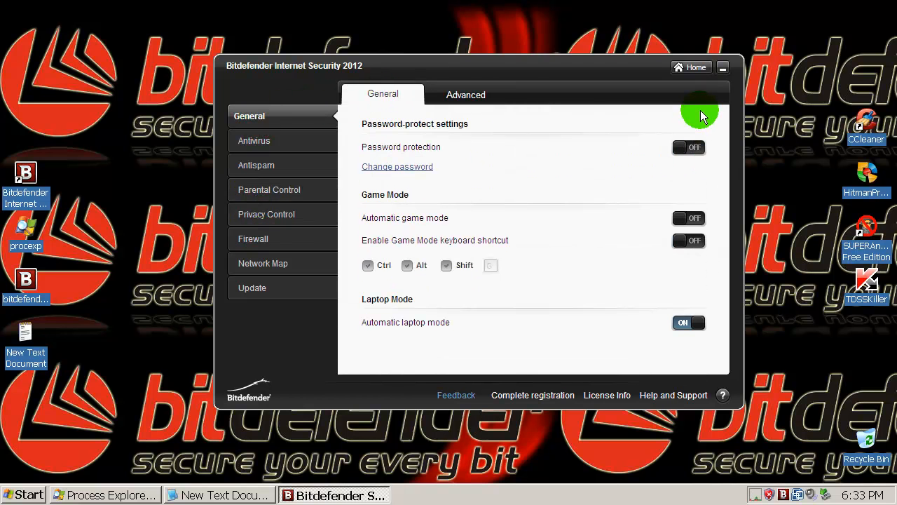
pyautogui.moveTo(703, 115)
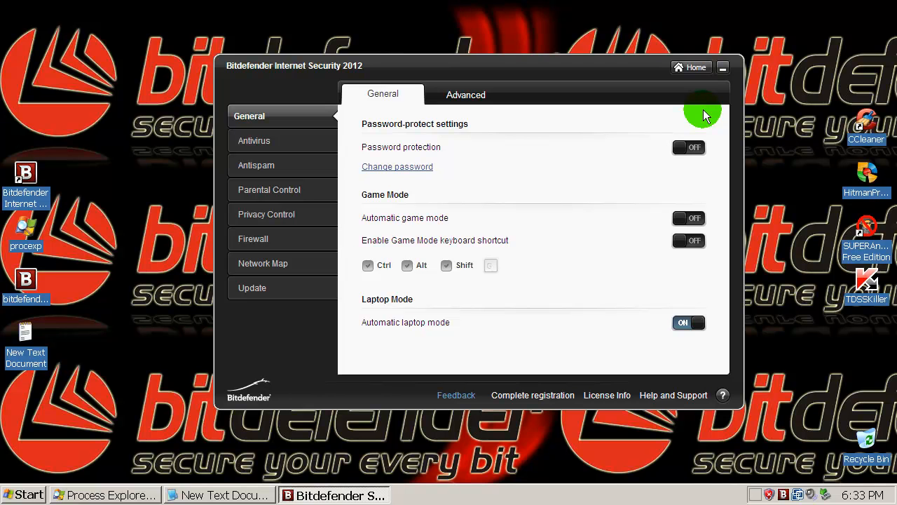
pyautogui.click(465, 96)
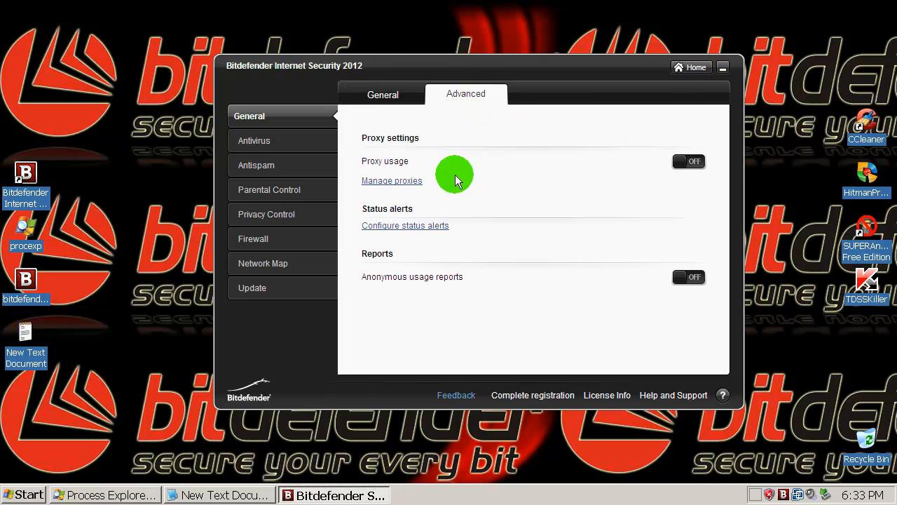
pyautogui.click(254, 166)
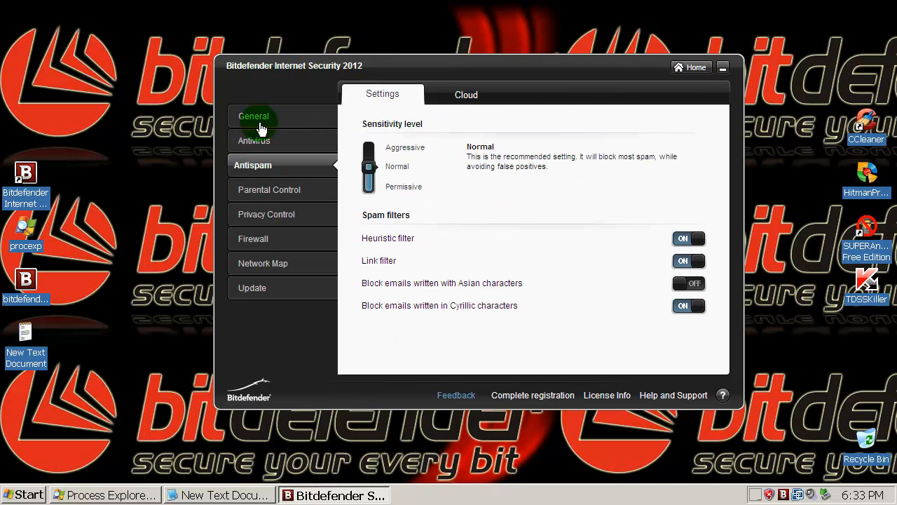
pyautogui.click(249, 115)
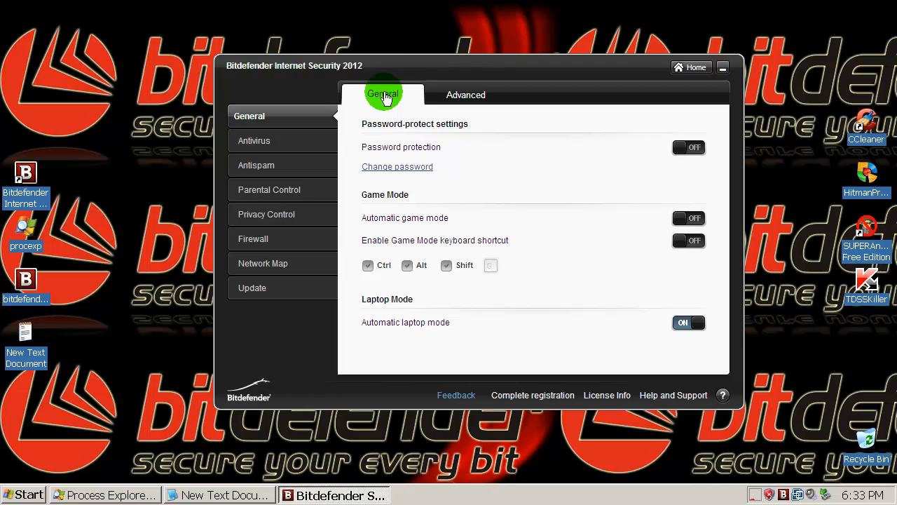
pyautogui.click(254, 140)
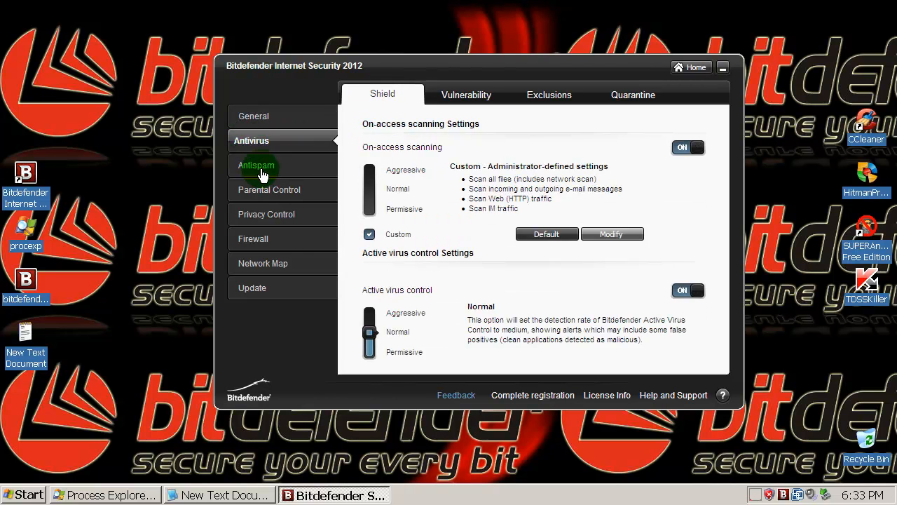
pyautogui.click(266, 213)
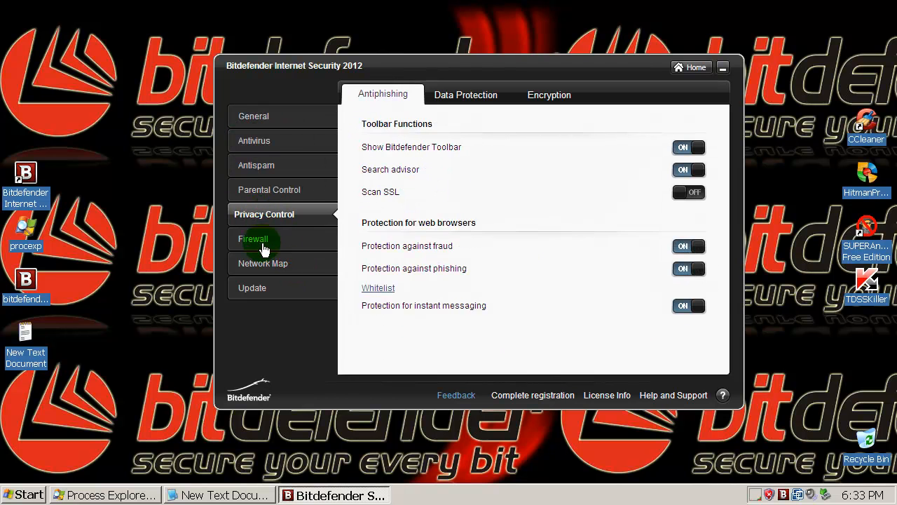
pyautogui.click(252, 115)
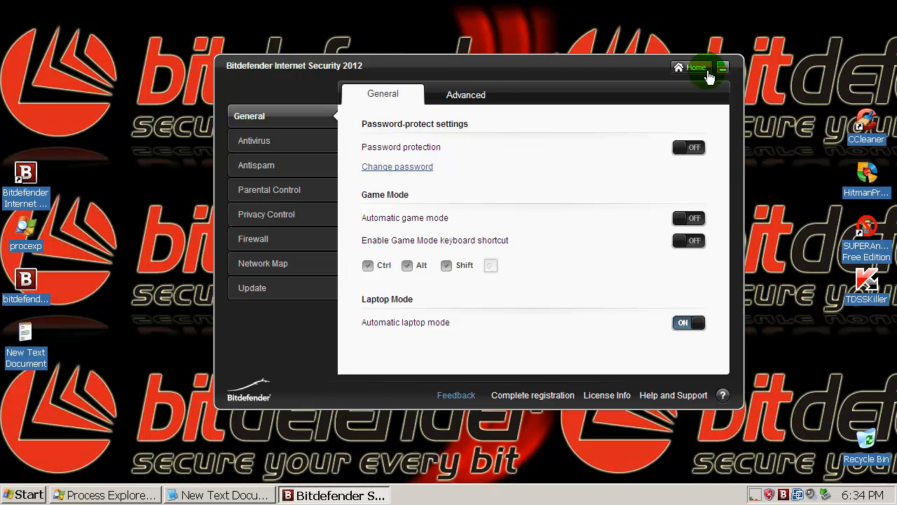
# - Return to the dashboard cards, view the Update settings page, then go back Home
pyautogui.click(697, 68)
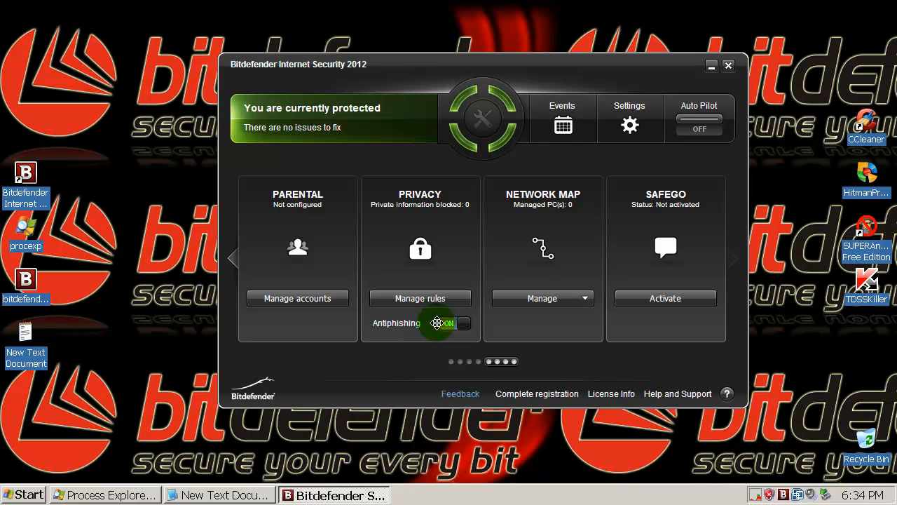
pyautogui.click(471, 362)
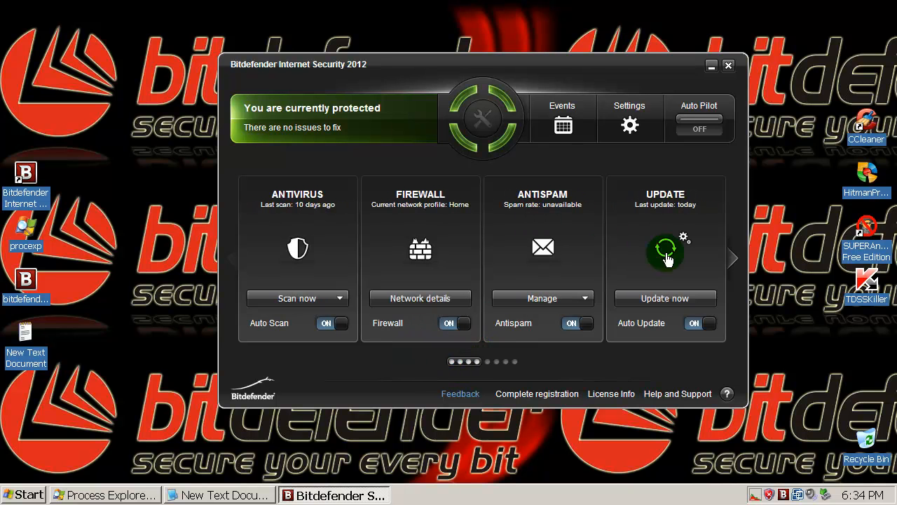
pyautogui.click(684, 236)
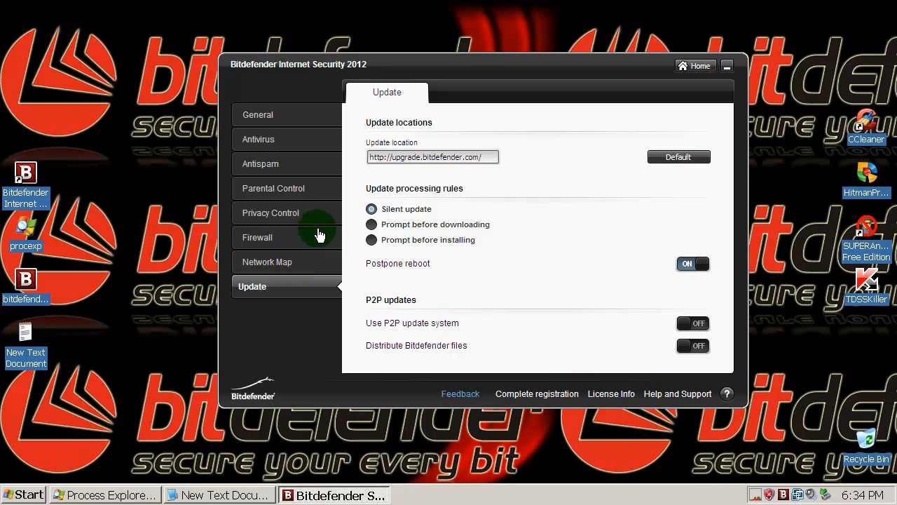
pyautogui.click(726, 66)
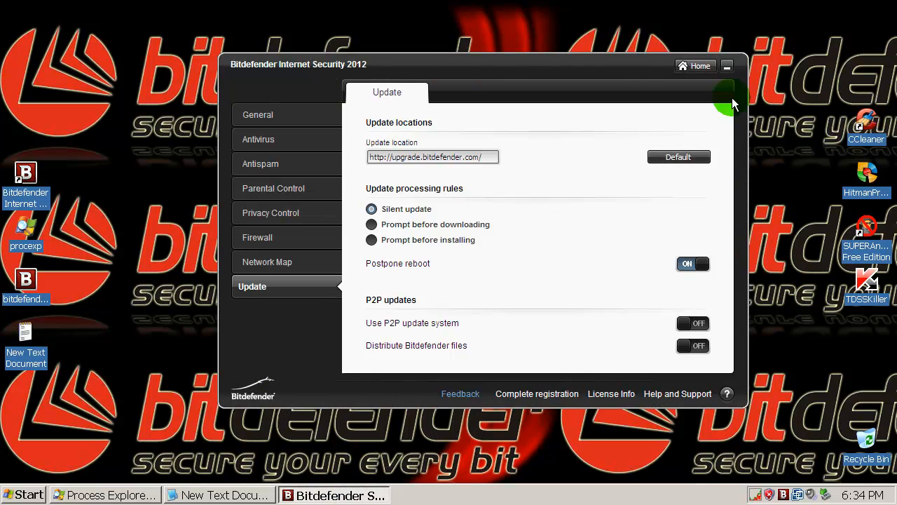
pyautogui.moveTo(567, 269)
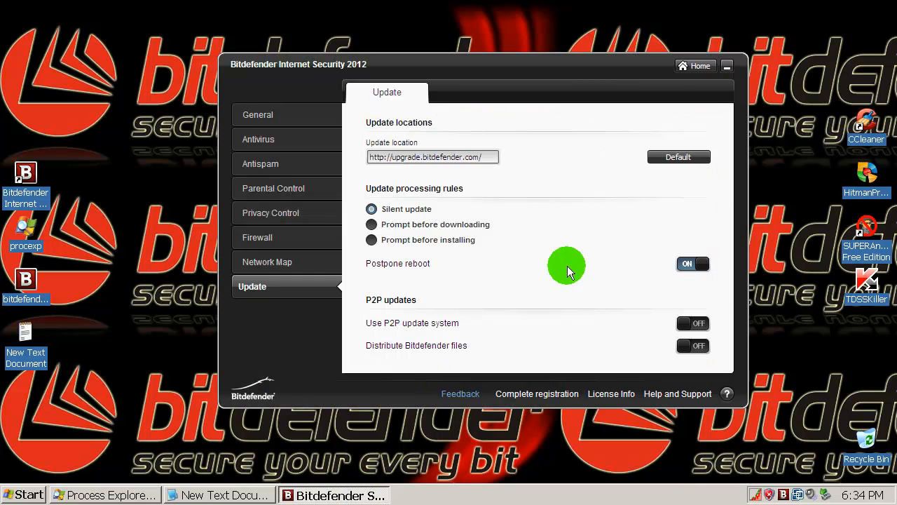
pyautogui.moveTo(706, 226)
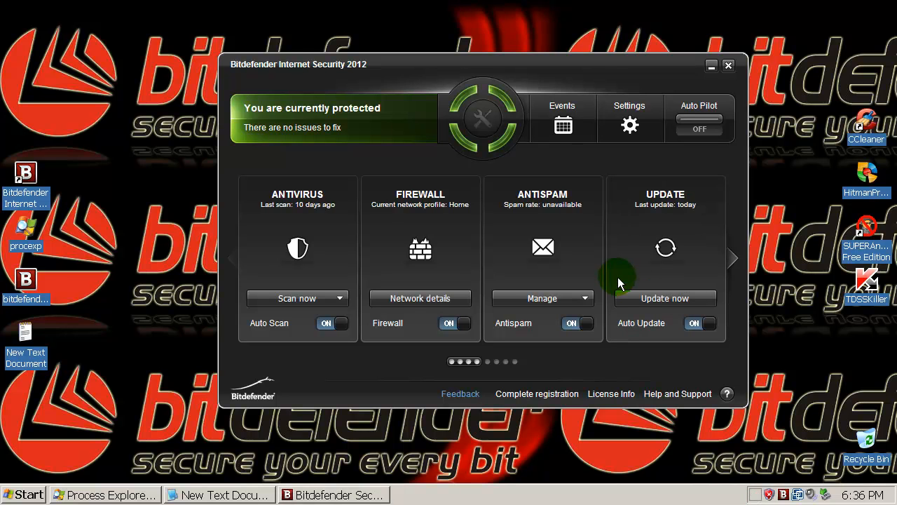
pyautogui.moveTo(589, 73)
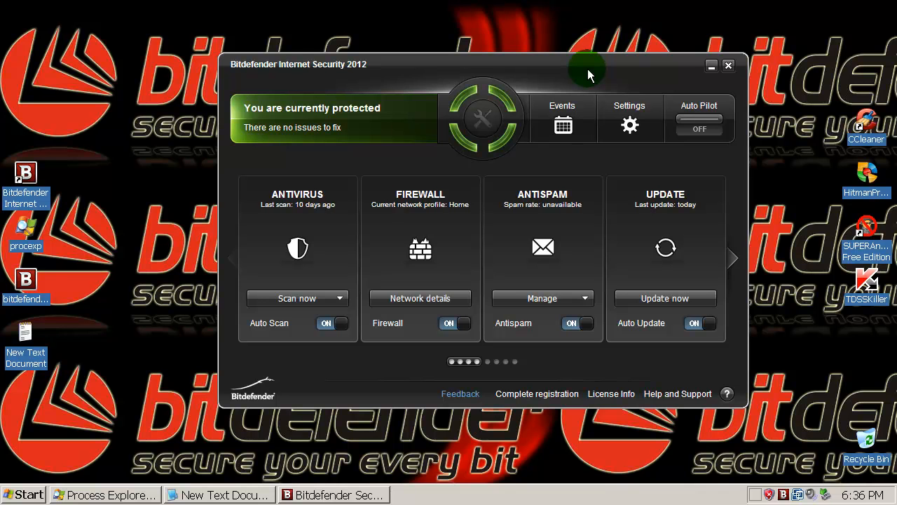
# - Launch Internet Explorer from Start and place the Notepad links list beside the browser
pyautogui.click(728, 66)
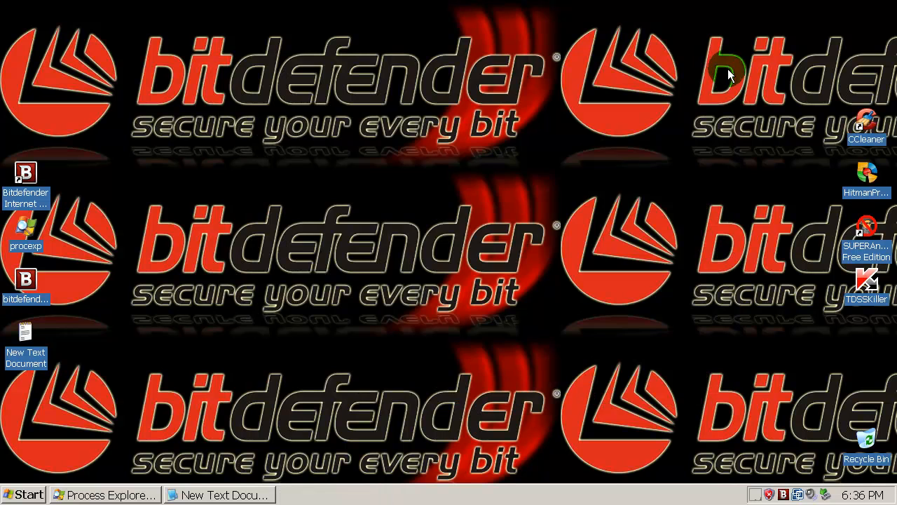
pyautogui.moveTo(449, 400)
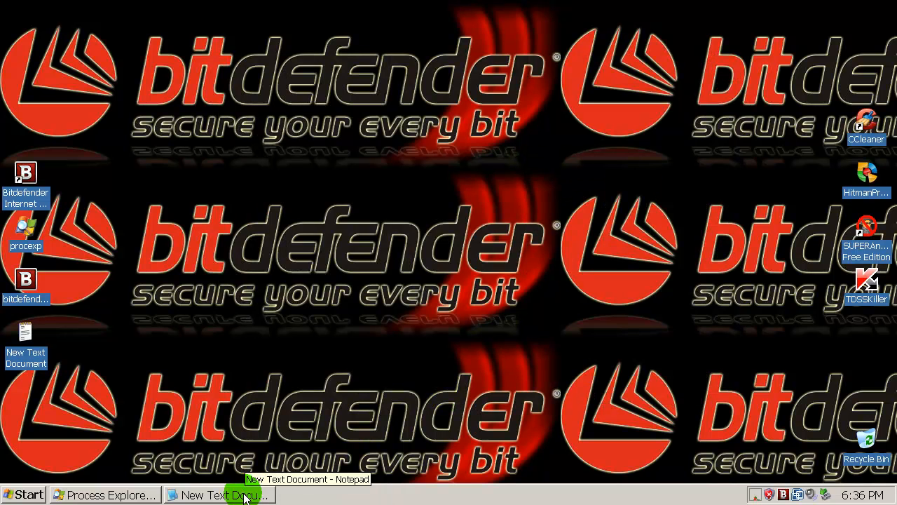
pyautogui.click(23, 493)
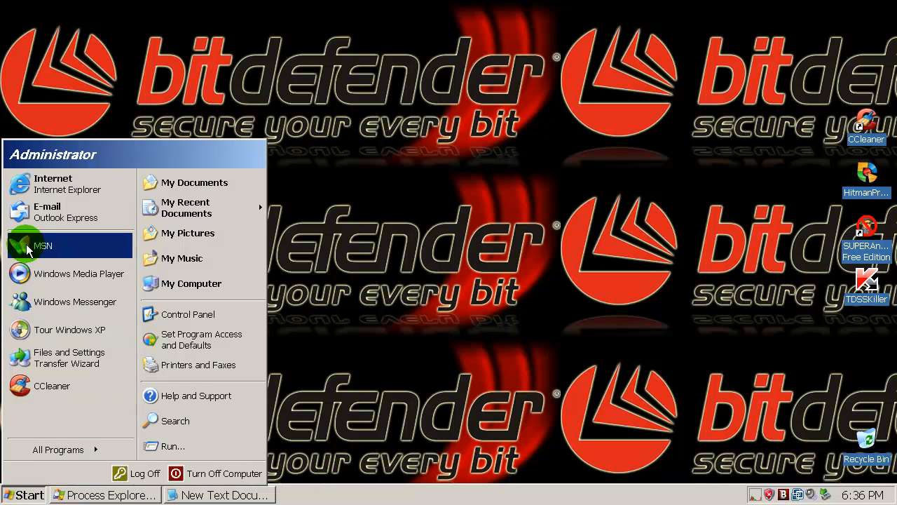
pyautogui.moveTo(292, 286)
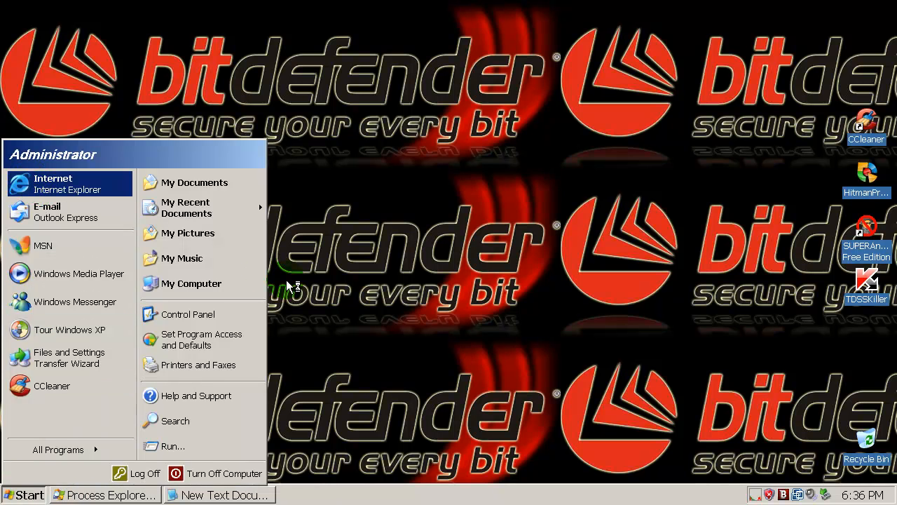
pyautogui.click(28, 493)
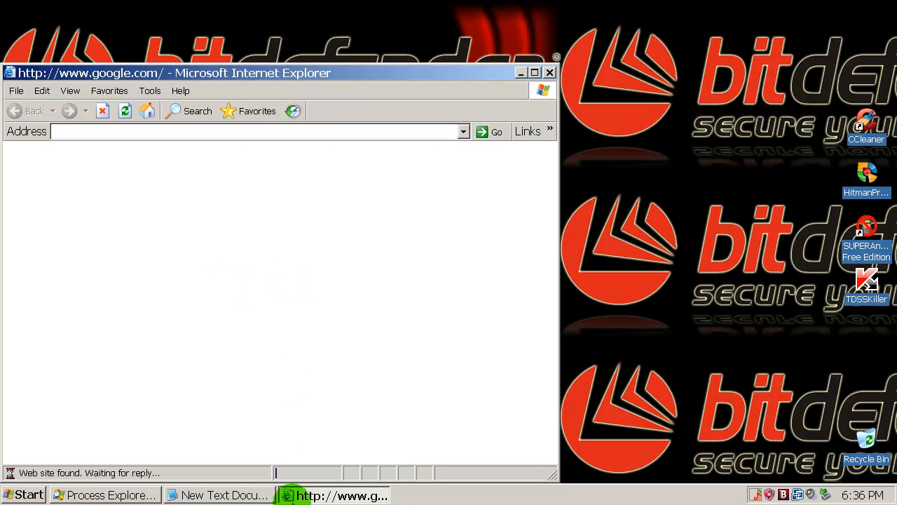
pyautogui.moveTo(223, 494)
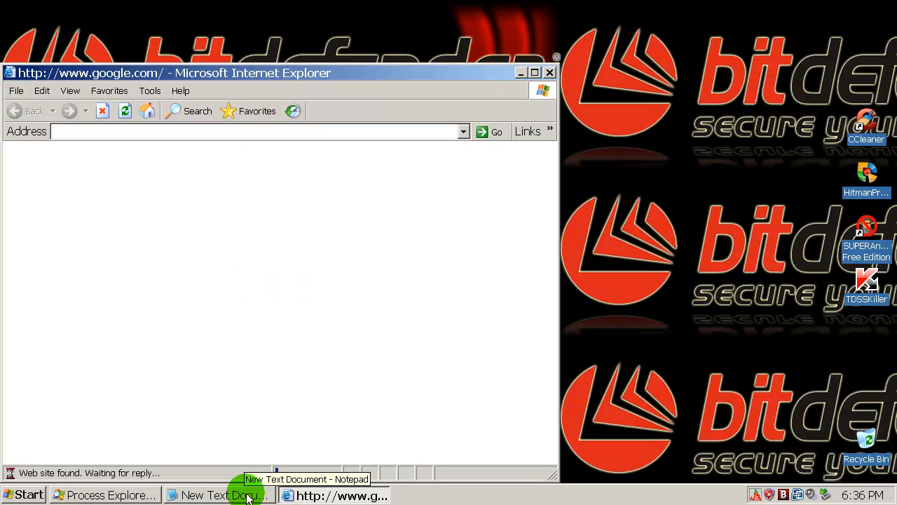
pyautogui.click(219, 495)
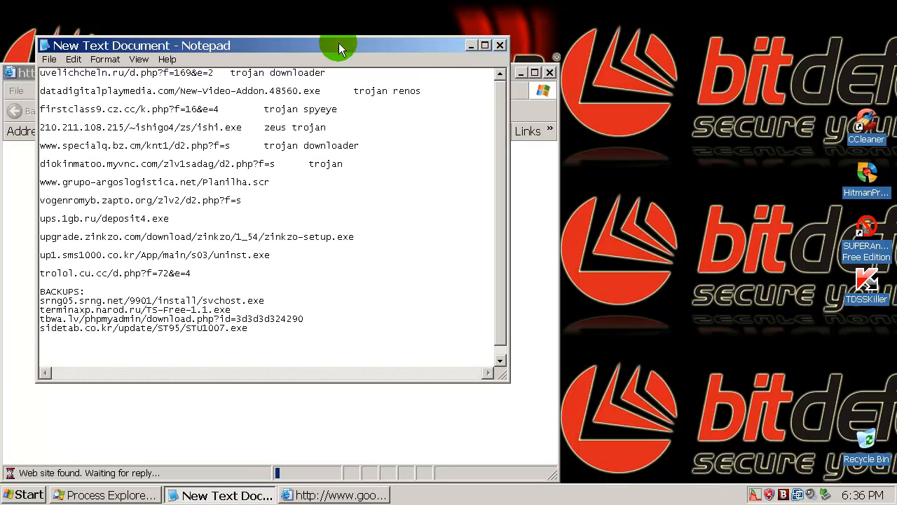
pyautogui.moveTo(339, 45); pyautogui.dragTo(432, 61)
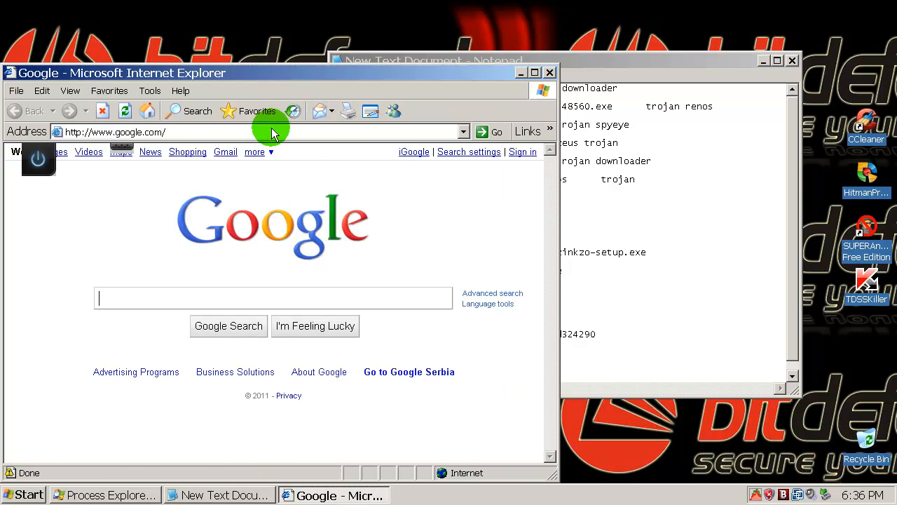
# - Visit uvelichcheln.ru/d.php?f=1698&e=2, leave Bitdefender's block page, and ready the next link
pyautogui.write('uvelichcheln.ru/d.php?f=1698&e=2')
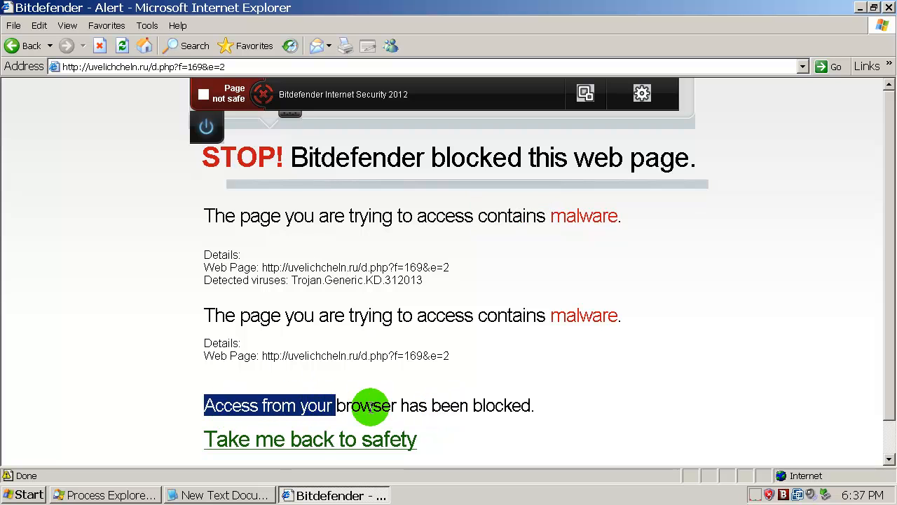
pyautogui.click(310, 439)
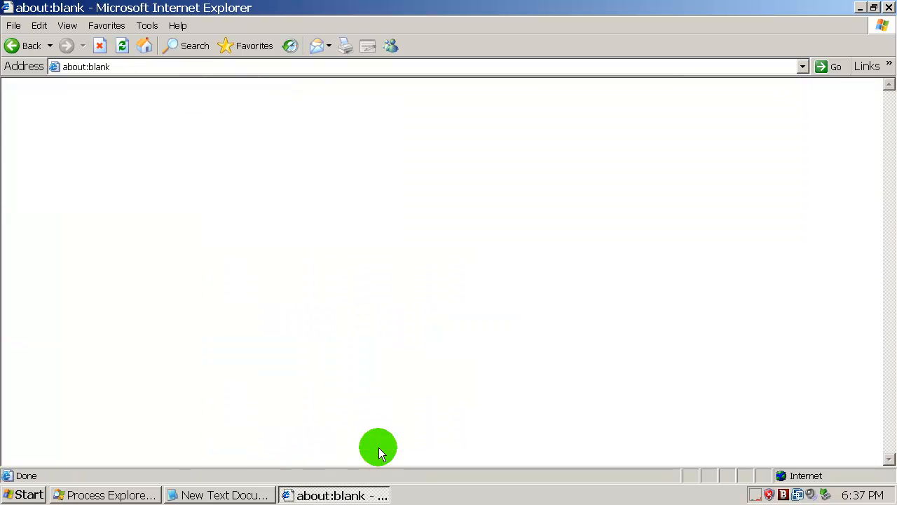
pyautogui.click(218, 495)
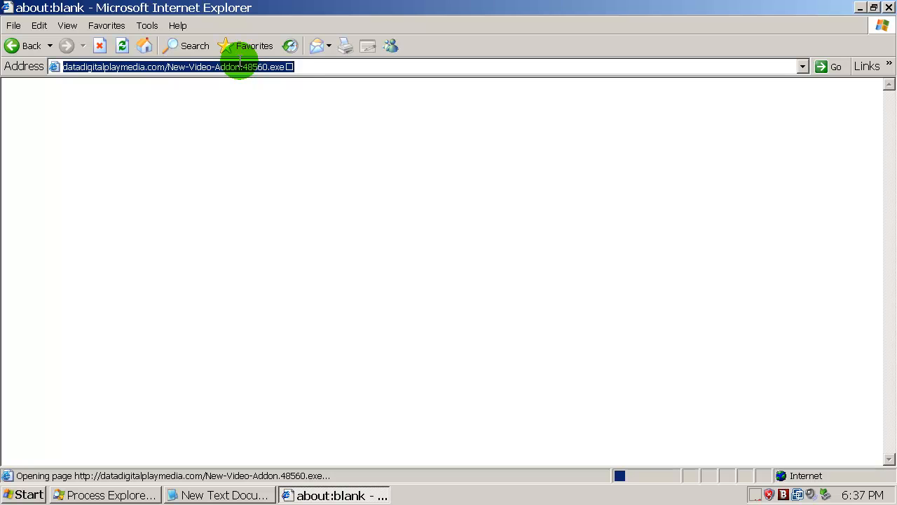
pyautogui.moveTo(217, 469)
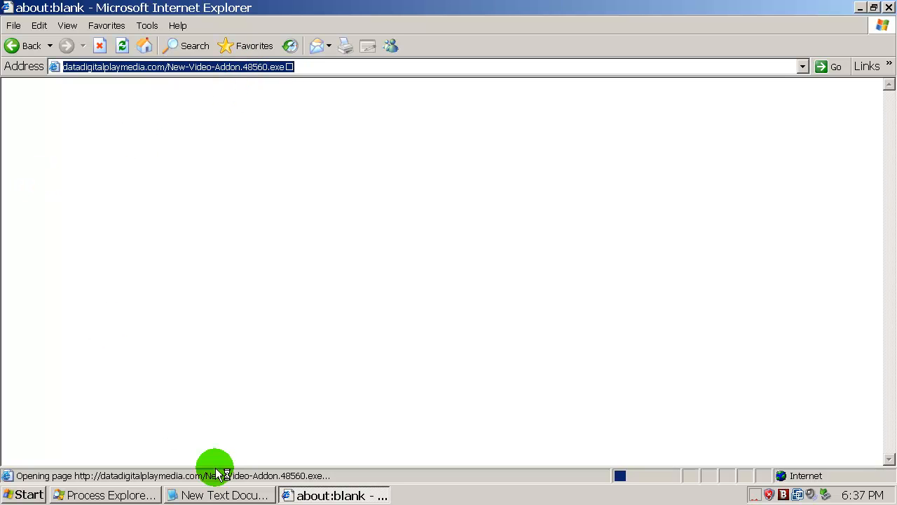
pyautogui.moveTo(105, 493)
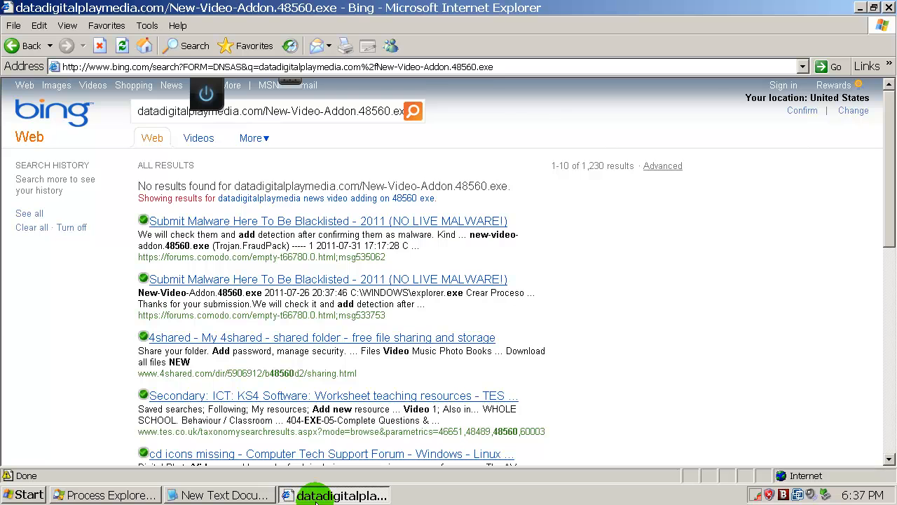
# - Load the firstclass9.cz.cc link and dismiss the cookie privacy notice
pyautogui.click(222, 494)
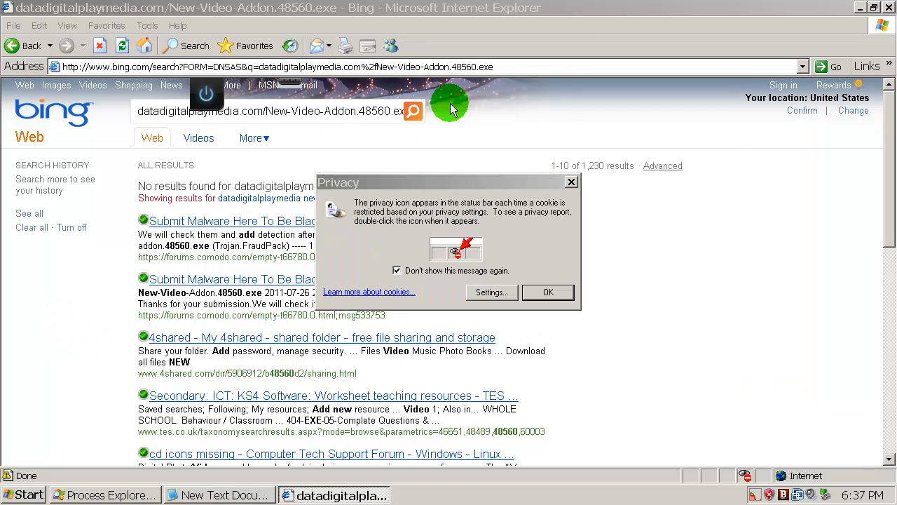
pyautogui.click(548, 293)
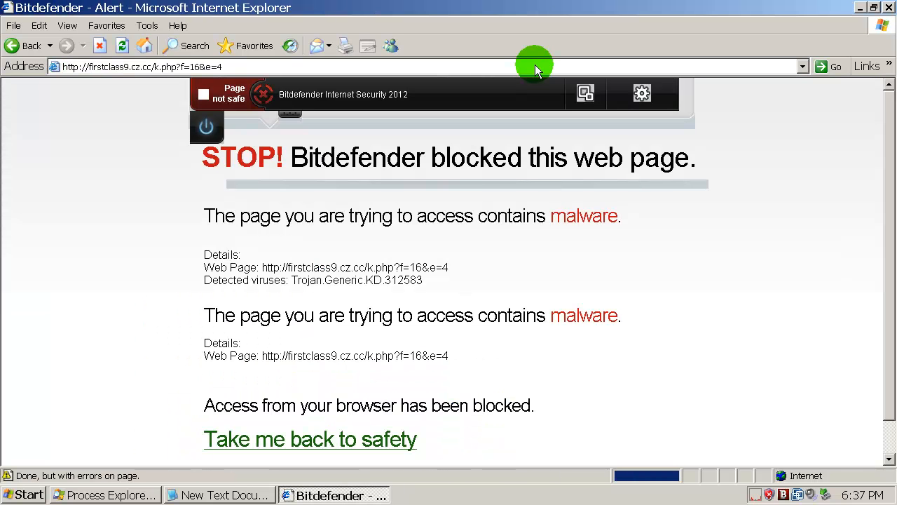
pyautogui.moveTo(232, 488)
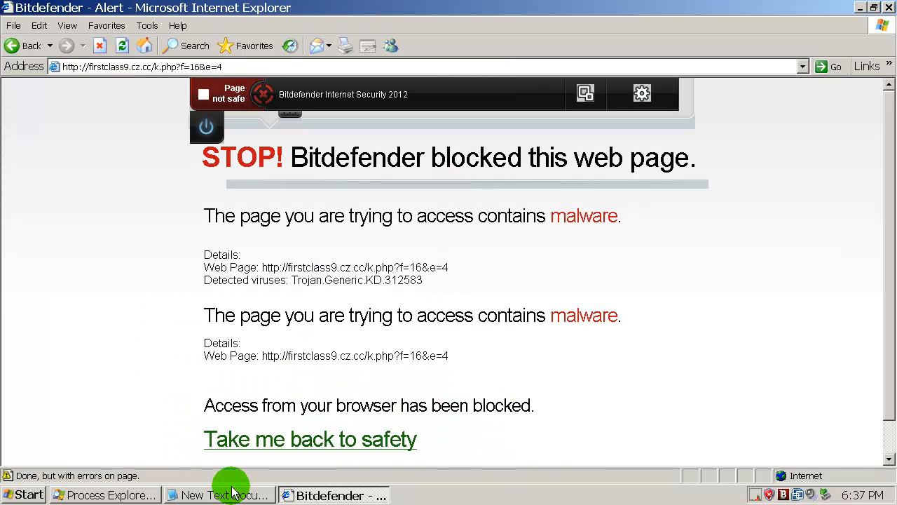
# - Load the next malicious links from the Notepad list in IE and confirm Bitdefender's STOP block page for each
pyautogui.click(220, 493)
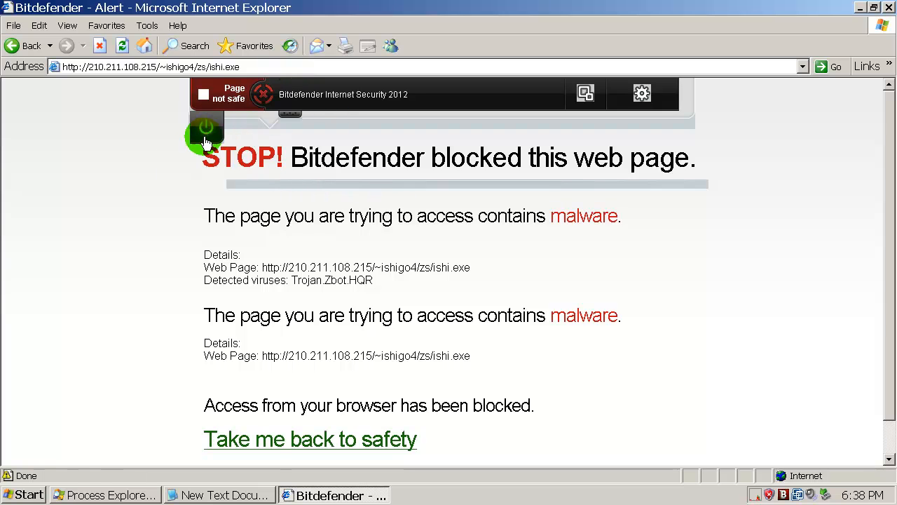
pyautogui.moveTo(208, 132)
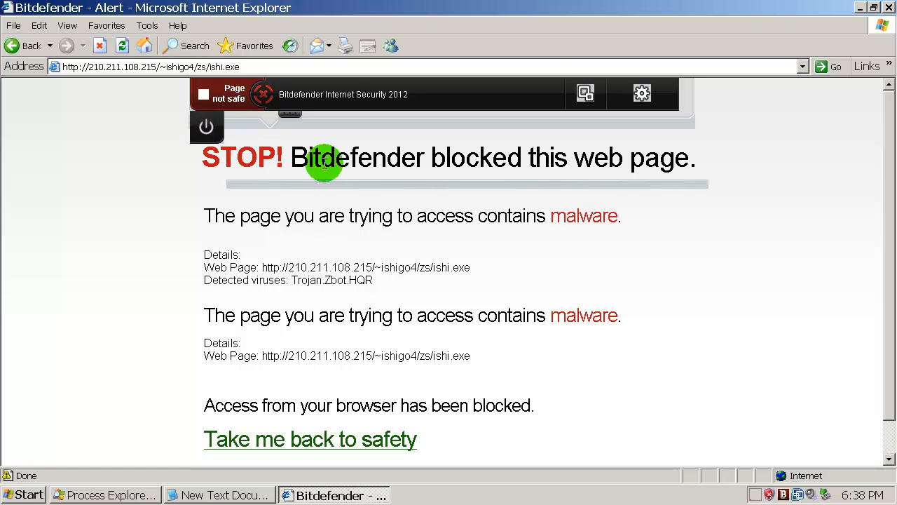
pyautogui.moveTo(207, 127)
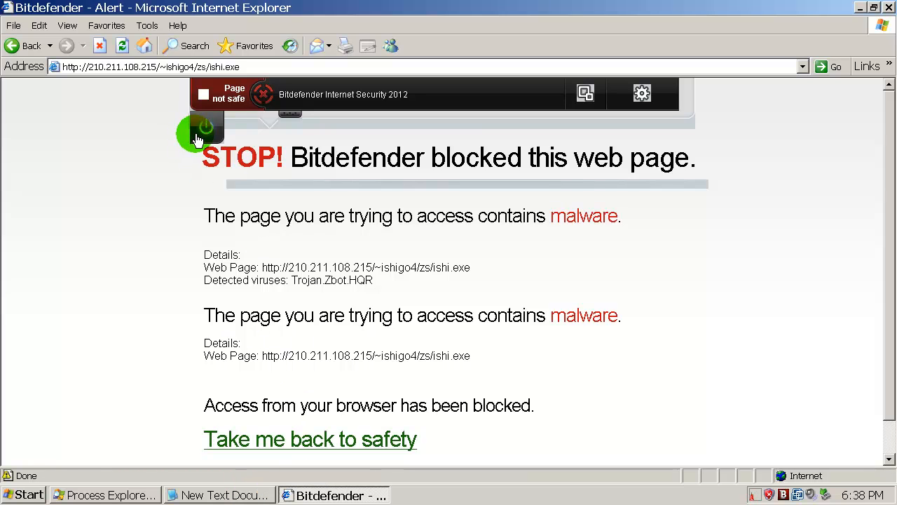
pyautogui.click(219, 494)
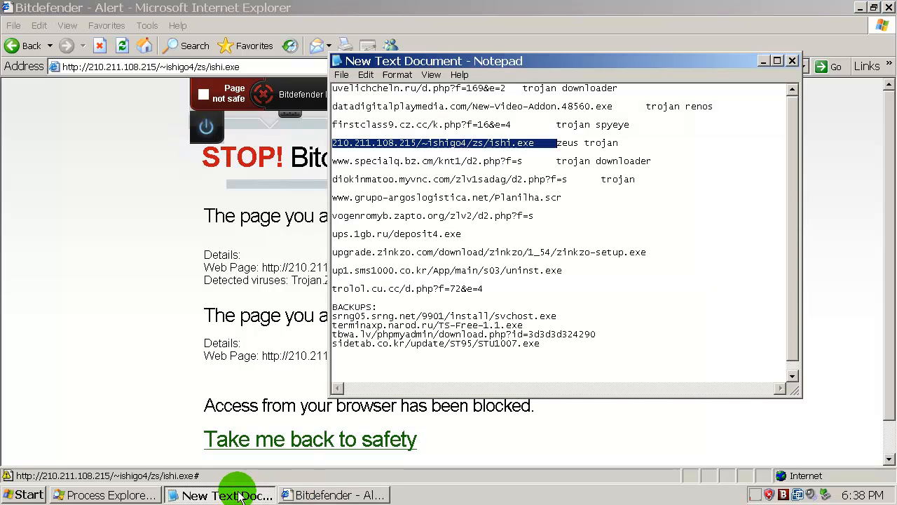
pyautogui.click(414, 160)
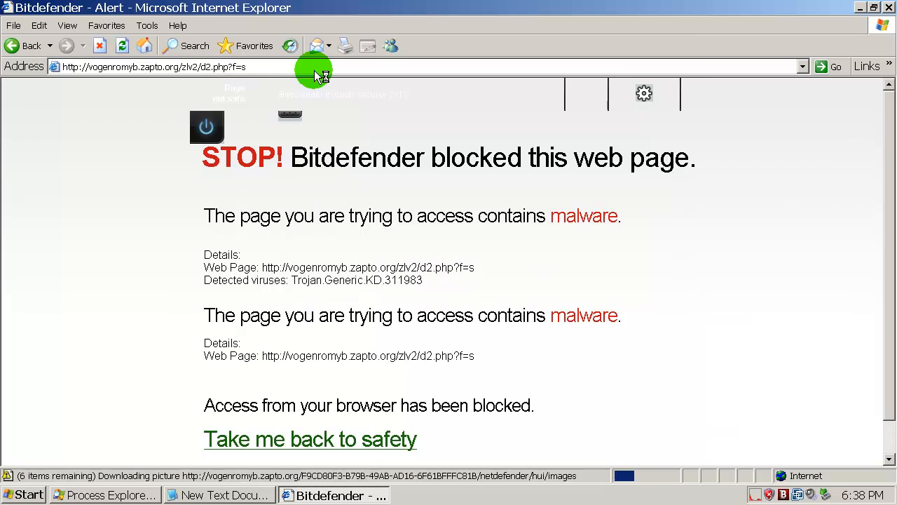
pyautogui.click(219, 493)
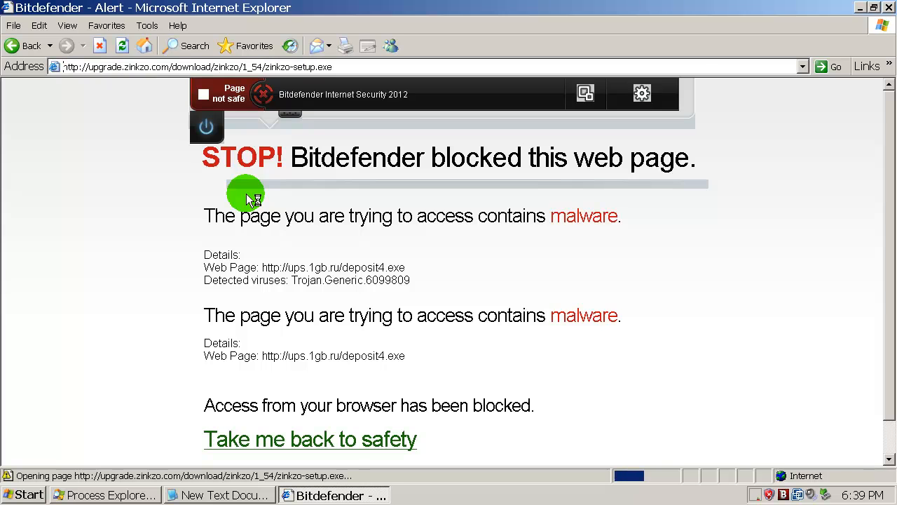
pyautogui.click(219, 493)
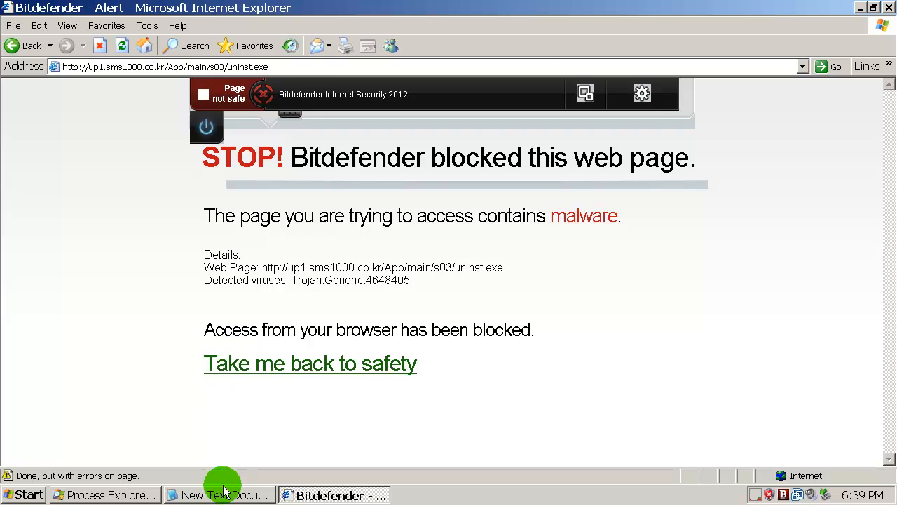
# - Test srng05.srng.net/9901/install/svchost.exe and the remaining links, ending on the sidetab.co.kr block page
pyautogui.click(220, 493)
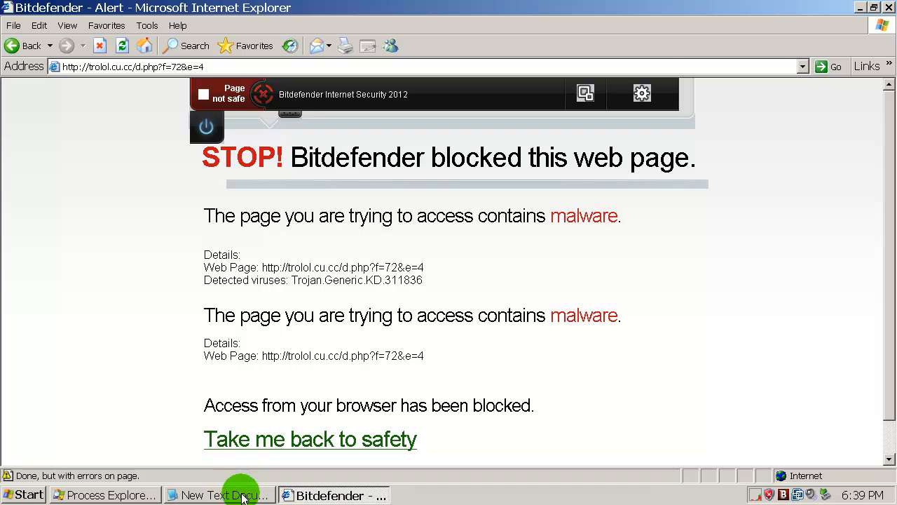
pyautogui.click(219, 494)
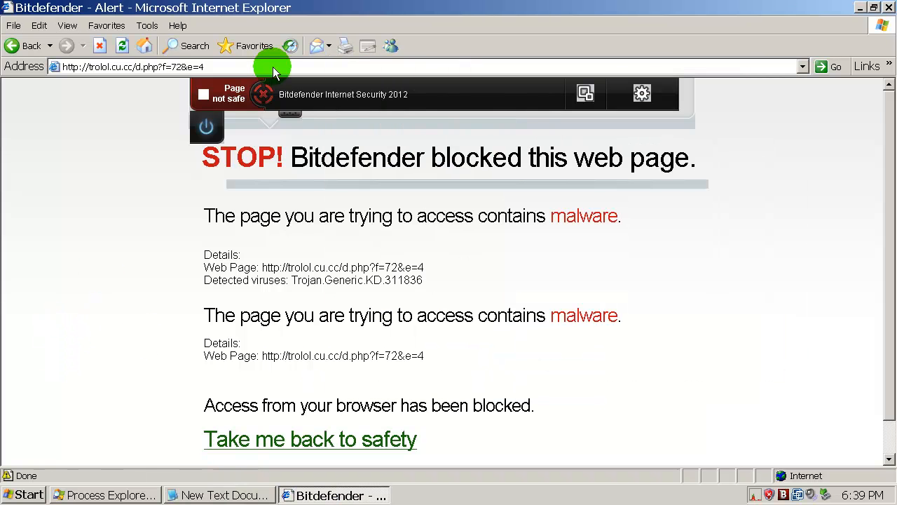
pyautogui.write('srng05.srng.net/9901/install/svchost.exe')
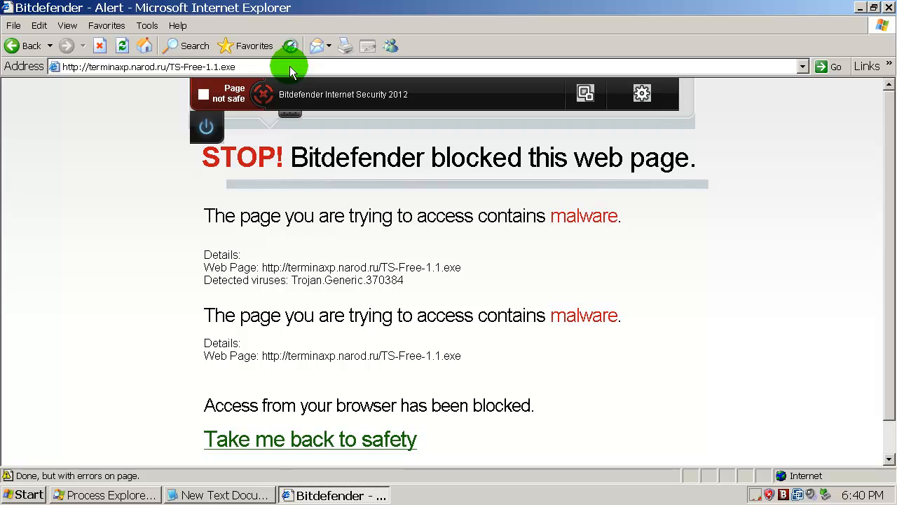
pyautogui.click(219, 493)
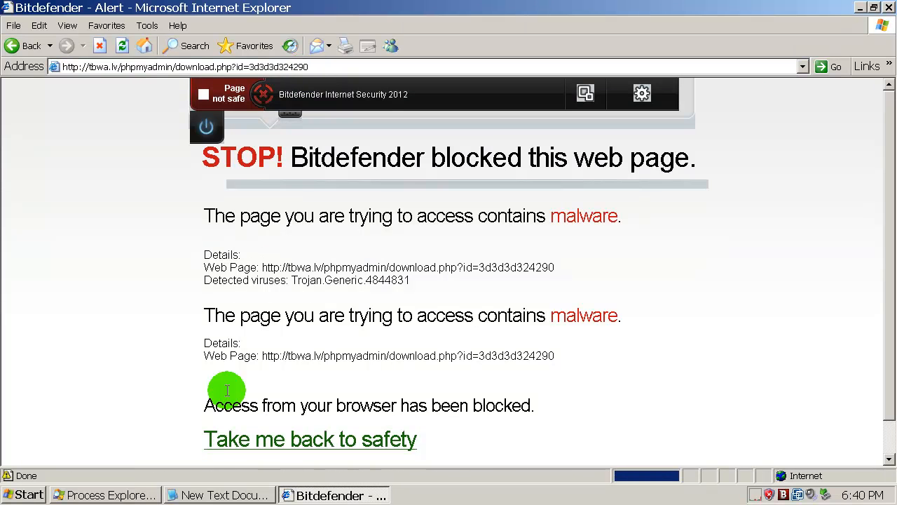
pyautogui.click(218, 494)
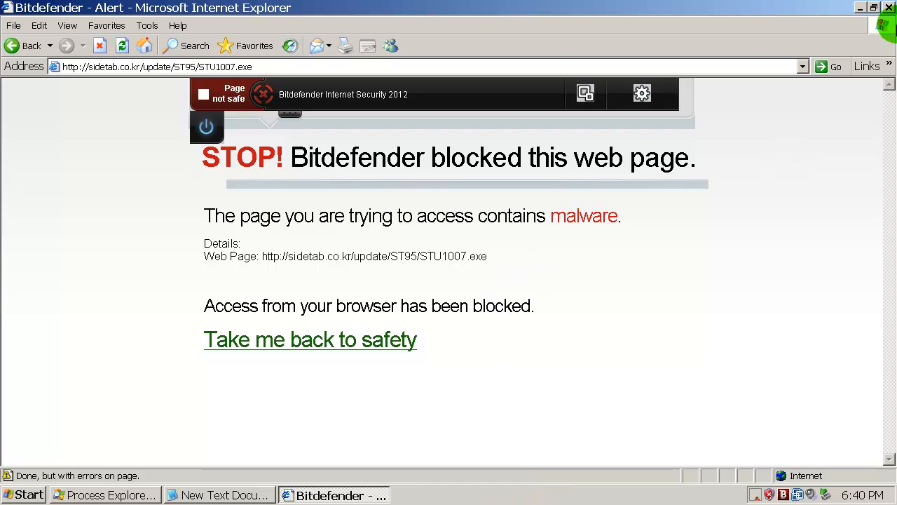
pyautogui.moveTo(891, 9)
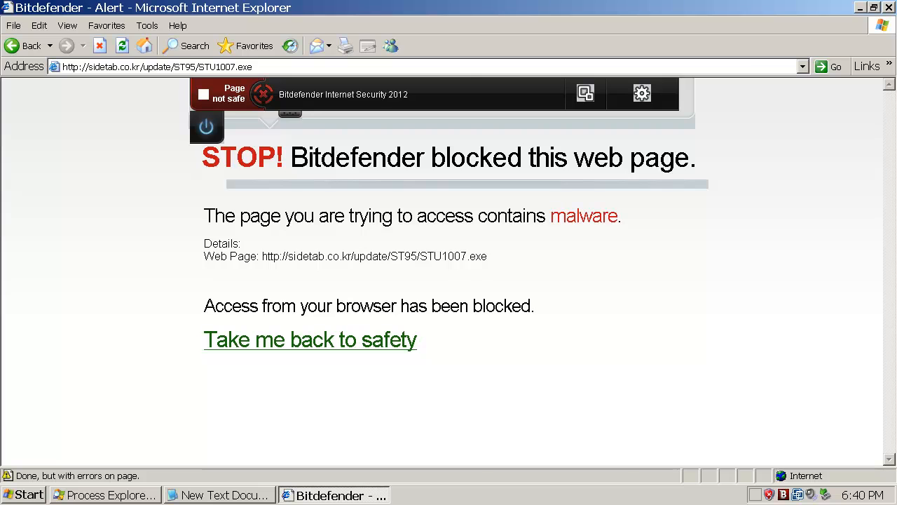
# - Close the browser, refresh the desktop and close the folder's Properties dialog showing 12 files
pyautogui.click(861, 9)
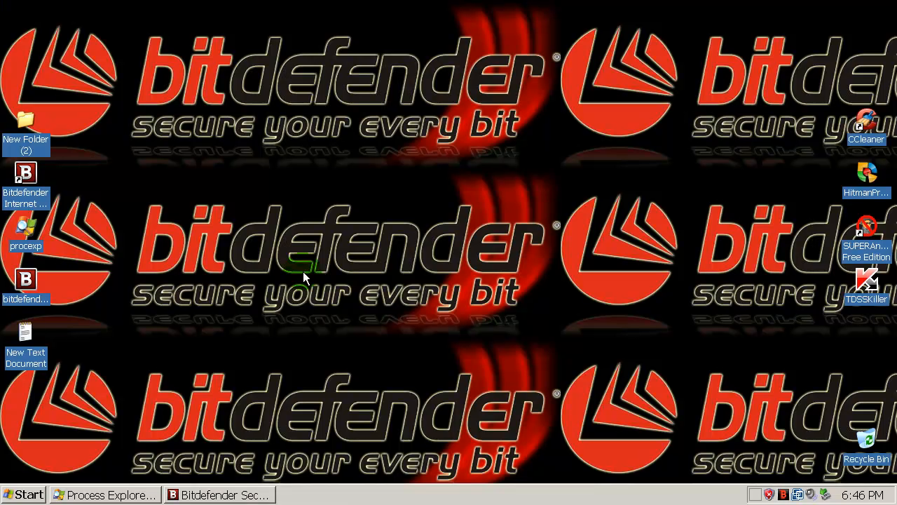
pyautogui.moveTo(96, 154)
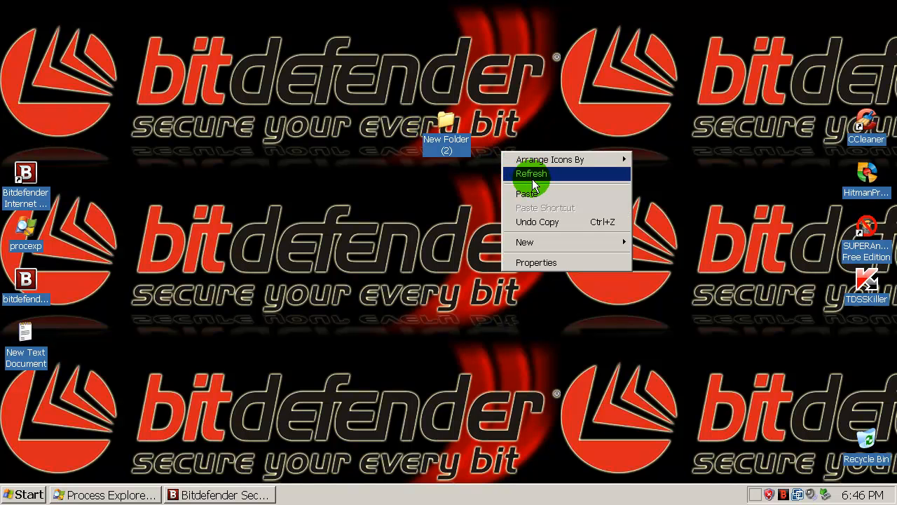
pyautogui.click(530, 174)
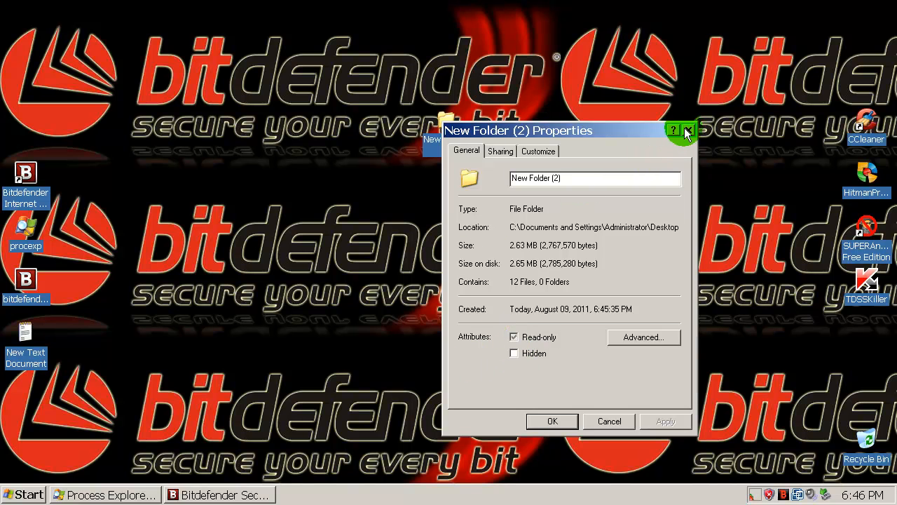
pyautogui.click(687, 130)
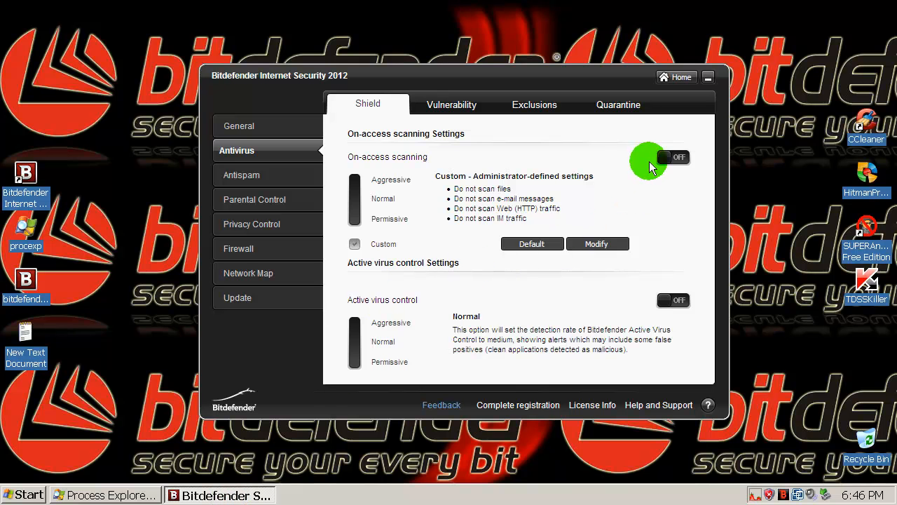
# - Switch On-access scanning and Active virus control to ON and close the Bitdefender settings window
pyautogui.click(673, 157)
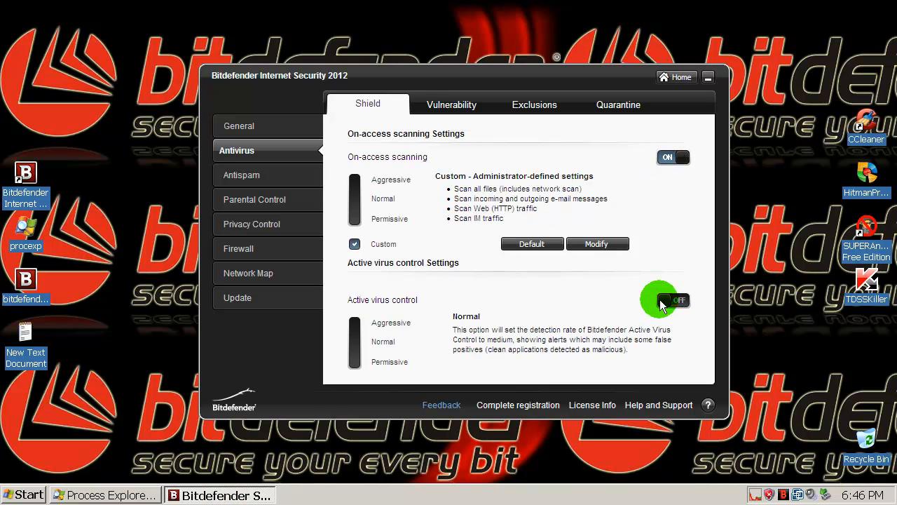
pyautogui.click(673, 300)
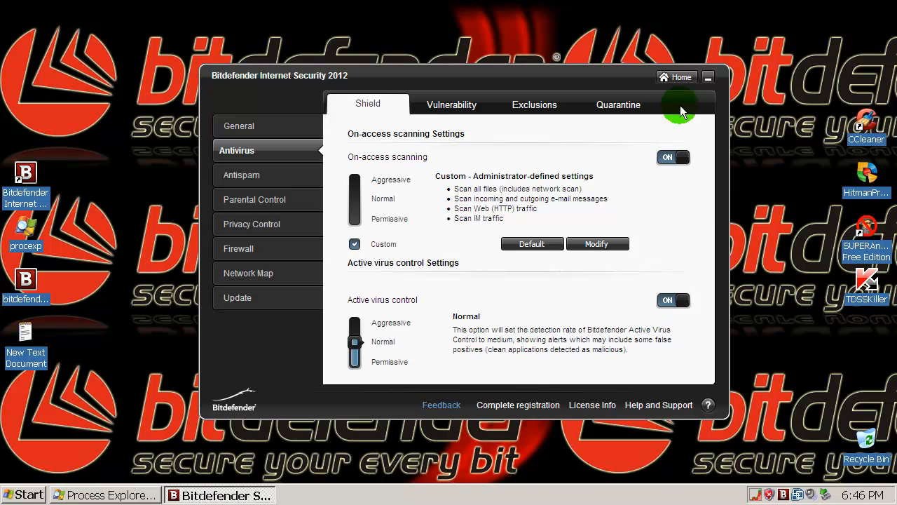
pyautogui.click(708, 77)
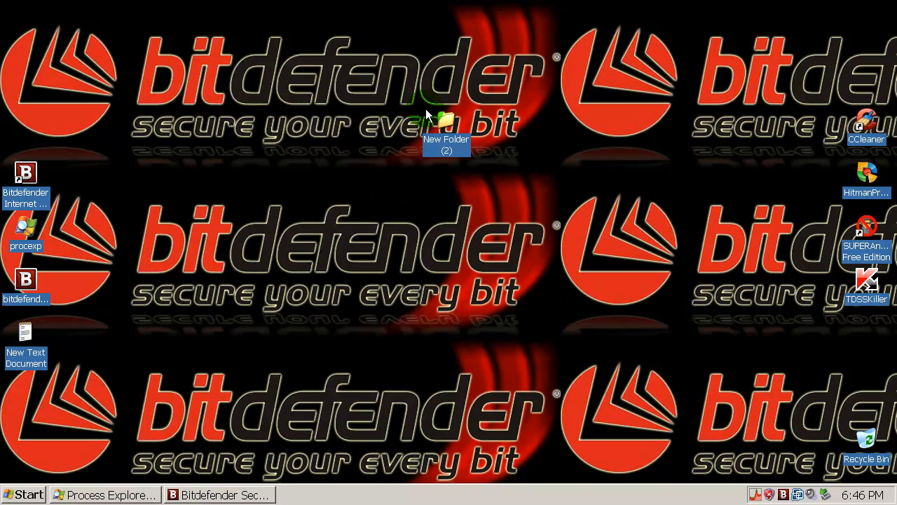
# - Start a Bitdefender contextual scan of the folder and set detected threats to Delete for all
pyautogui.rightClick(446, 126)
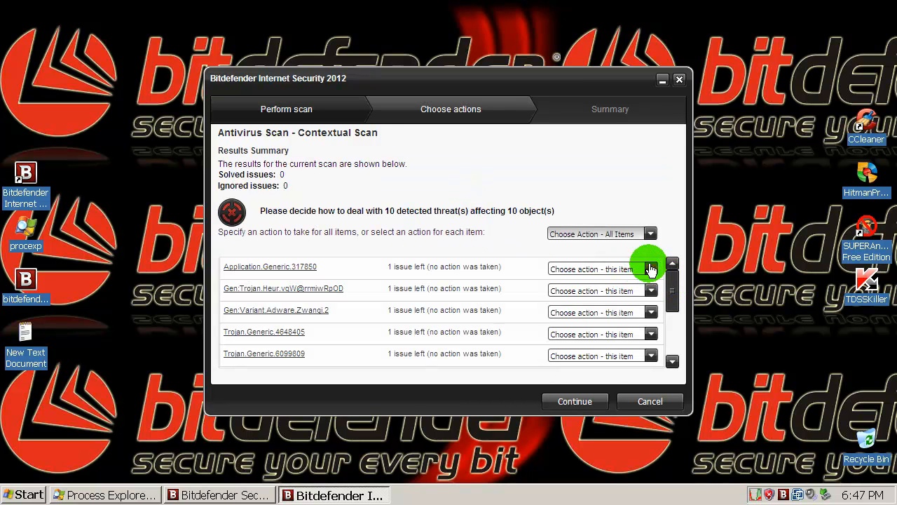
pyautogui.click(650, 269)
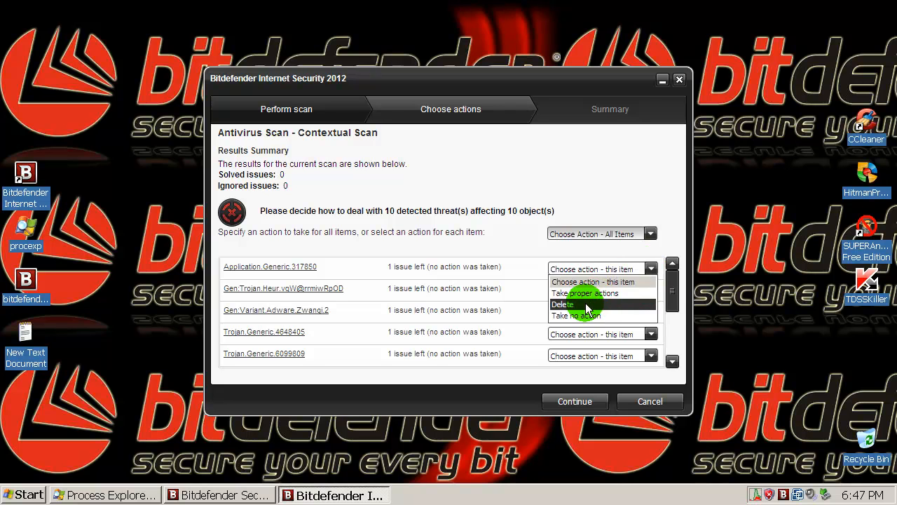
pyautogui.click(563, 302)
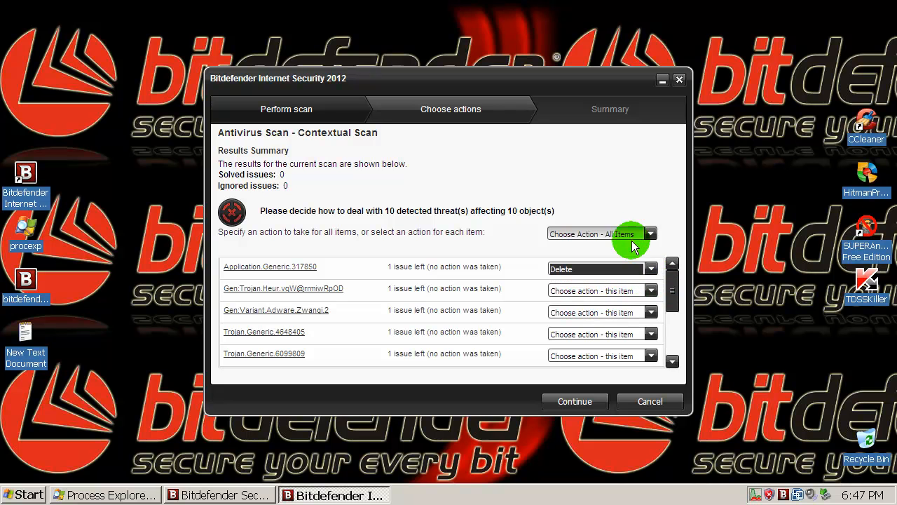
pyautogui.click(600, 233)
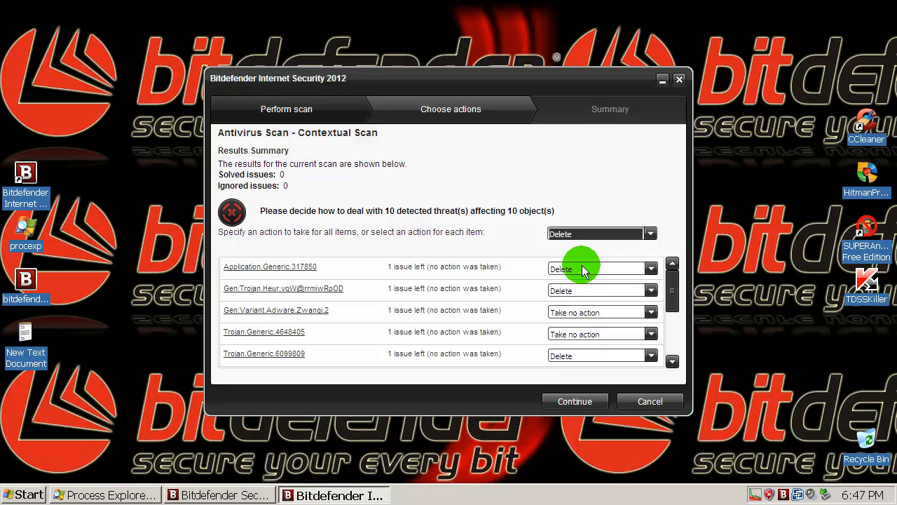
pyautogui.scroll(-3)
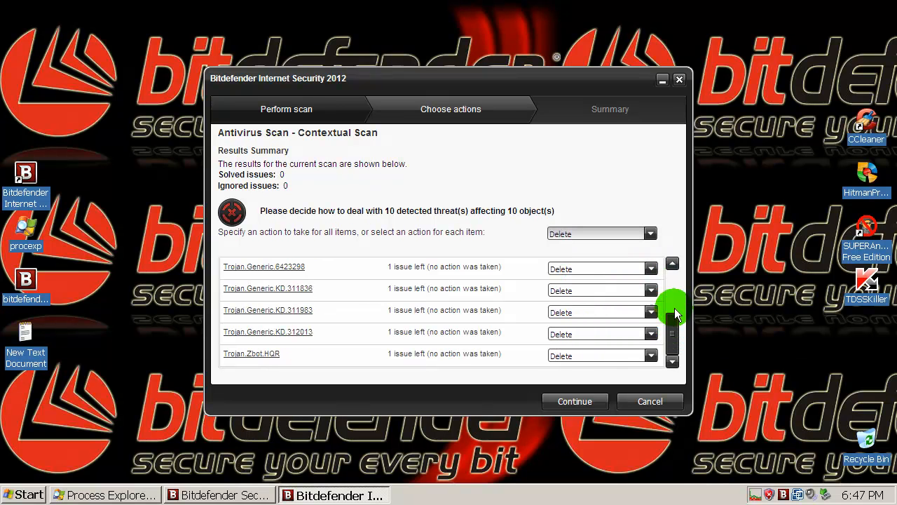
# - Set the remaining threat to Take proper actions, continue so 8 objects are deleted and 2 quarantined, then close the results
pyautogui.click(650, 312)
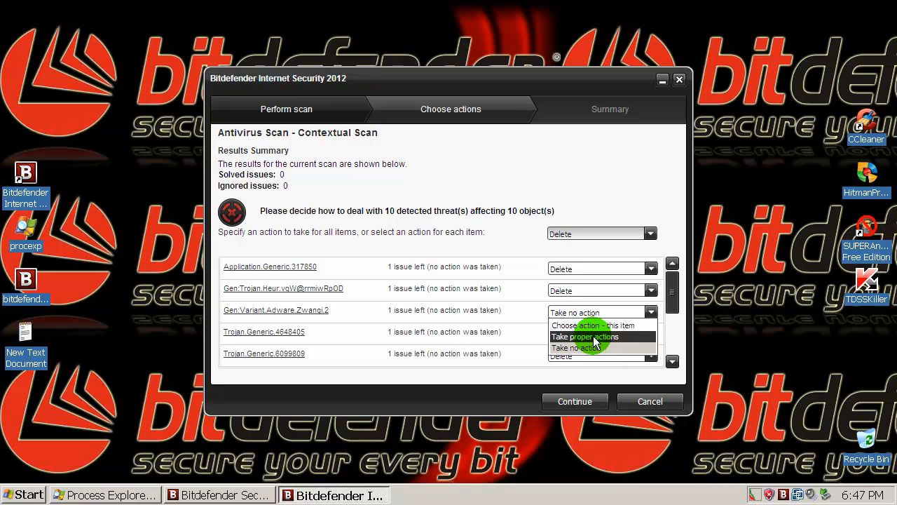
pyautogui.moveTo(591, 348)
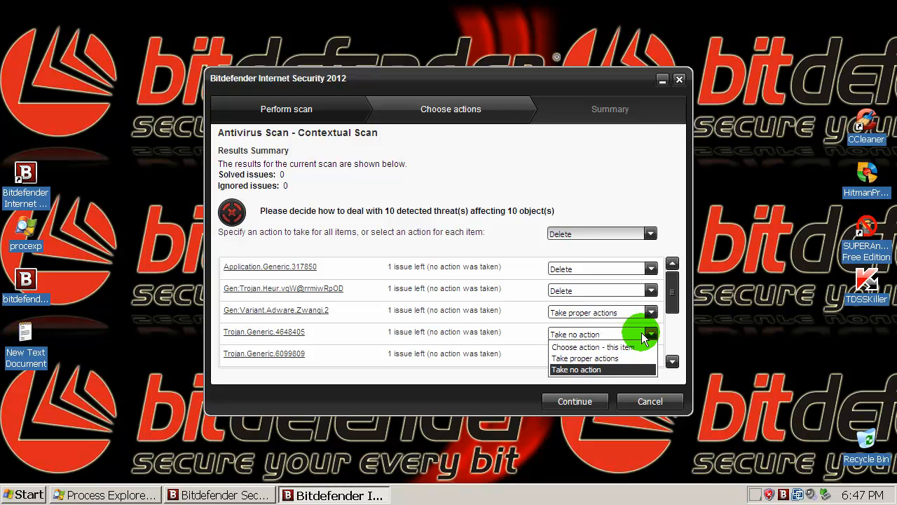
pyautogui.click(584, 359)
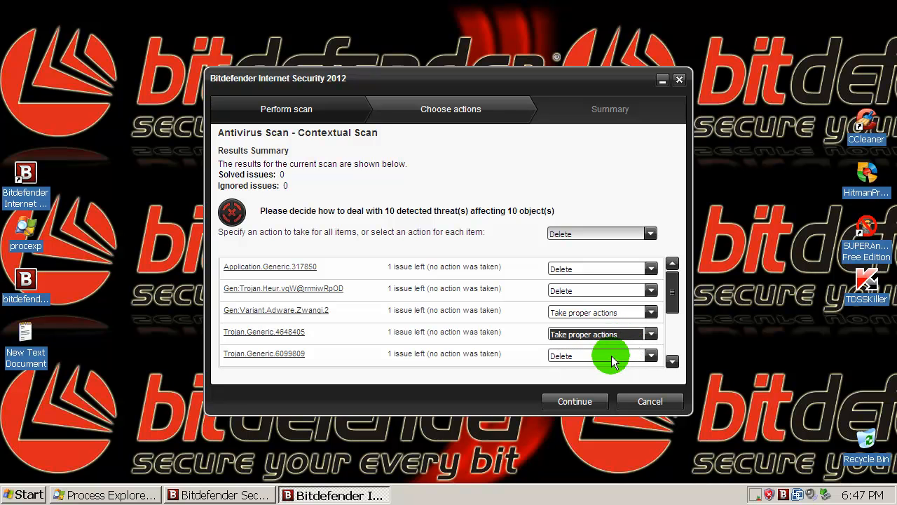
pyautogui.scroll(-3)
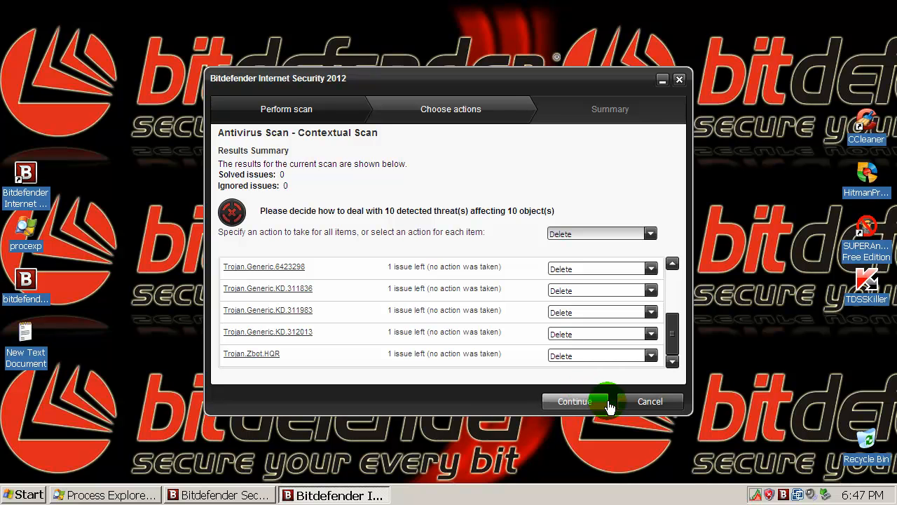
pyautogui.click(573, 401)
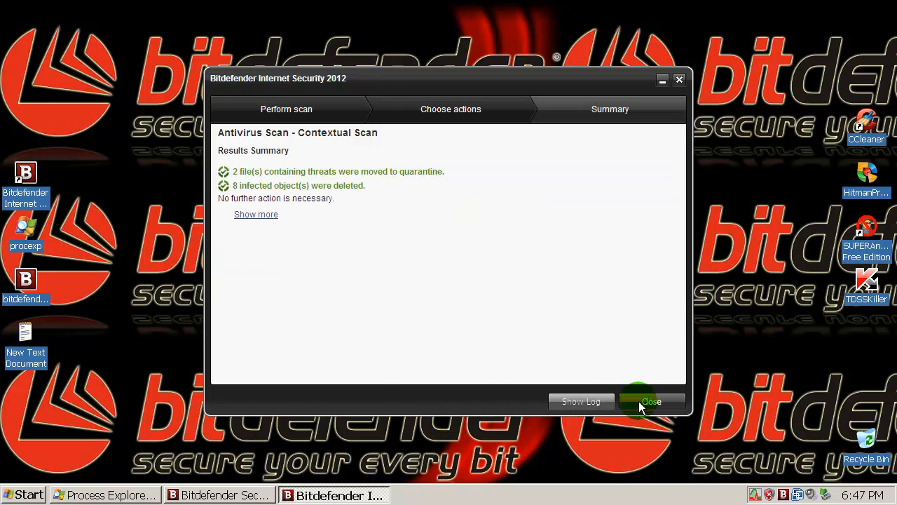
pyautogui.click(650, 401)
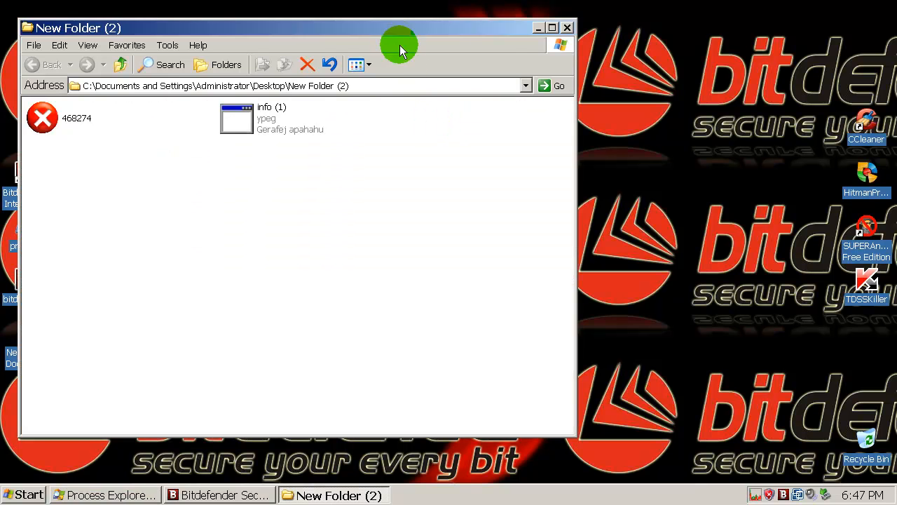
# - Check Process Explorer for running malware, return to the folder where only info (1) remains, and reopen Bitdefender's Antivirus settings
pyautogui.moveTo(399, 45); pyautogui.dragTo(483, 28)
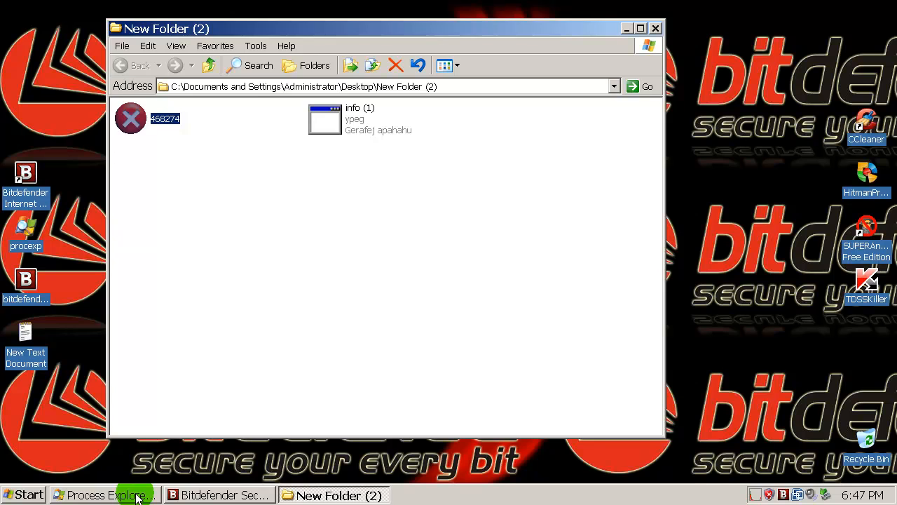
pyautogui.click(105, 494)
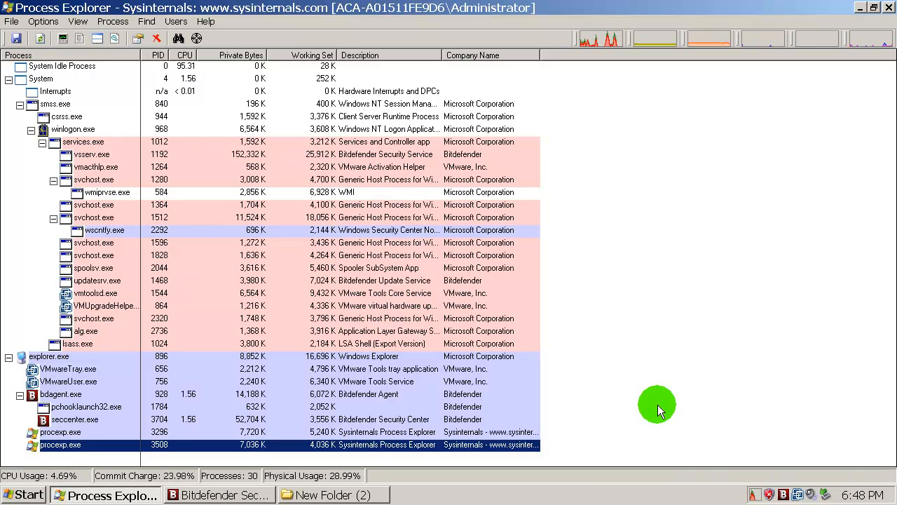
pyautogui.moveTo(597, 488)
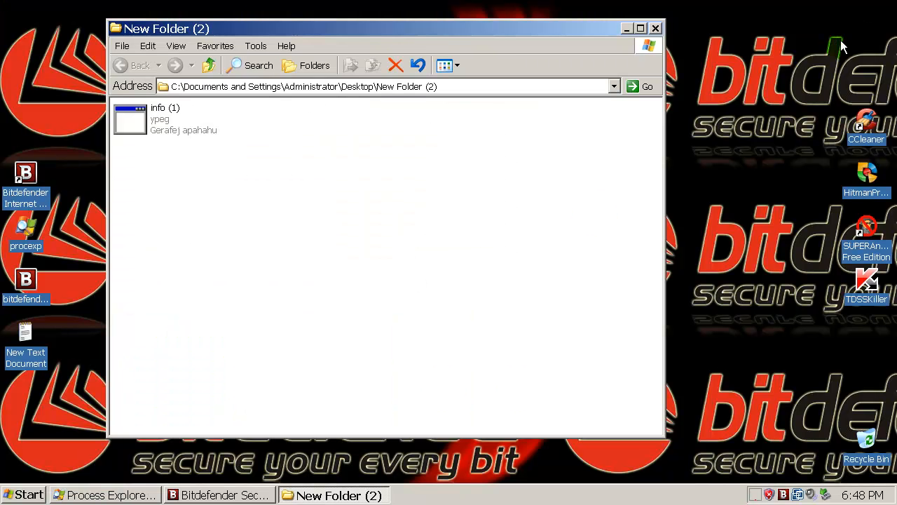
pyautogui.click(165, 119)
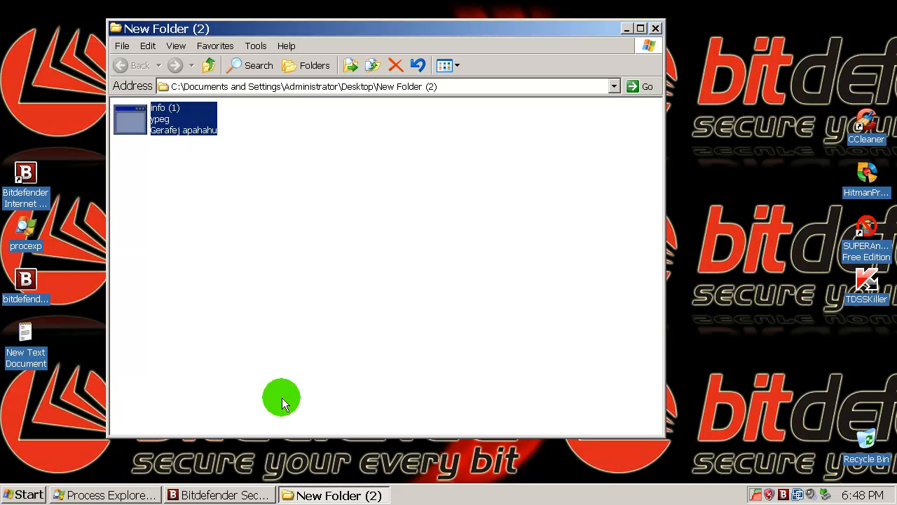
pyautogui.click(103, 494)
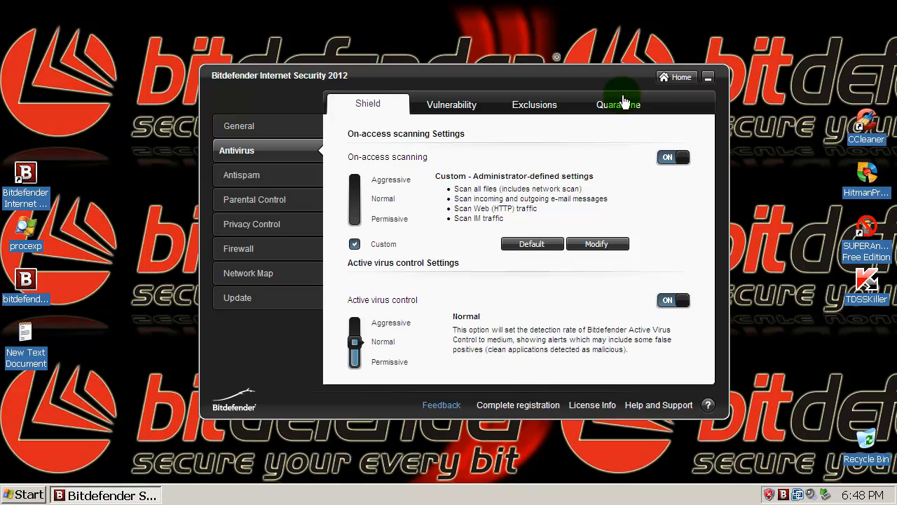
# - Review the Quarantine tab and Home status 'You are currently protected', close Bitdefender and refresh the desktop
pyautogui.click(675, 77)
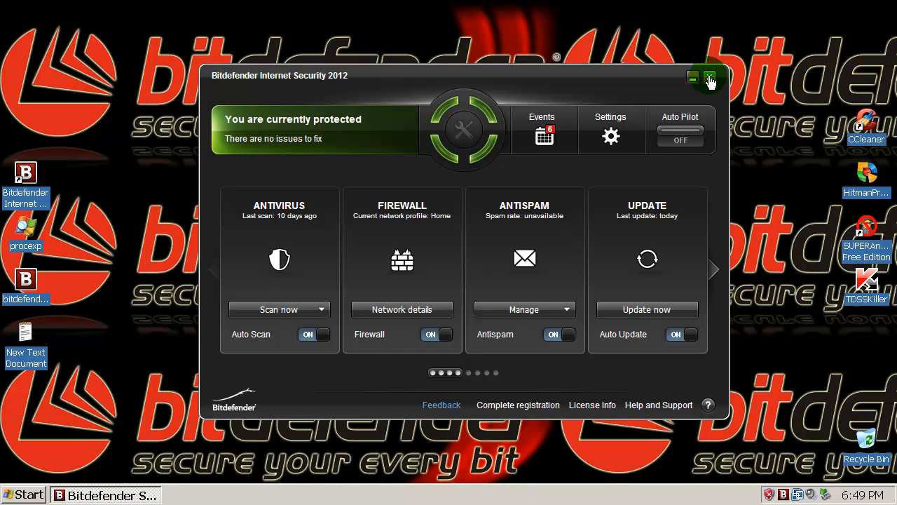
pyautogui.moveTo(468, 295)
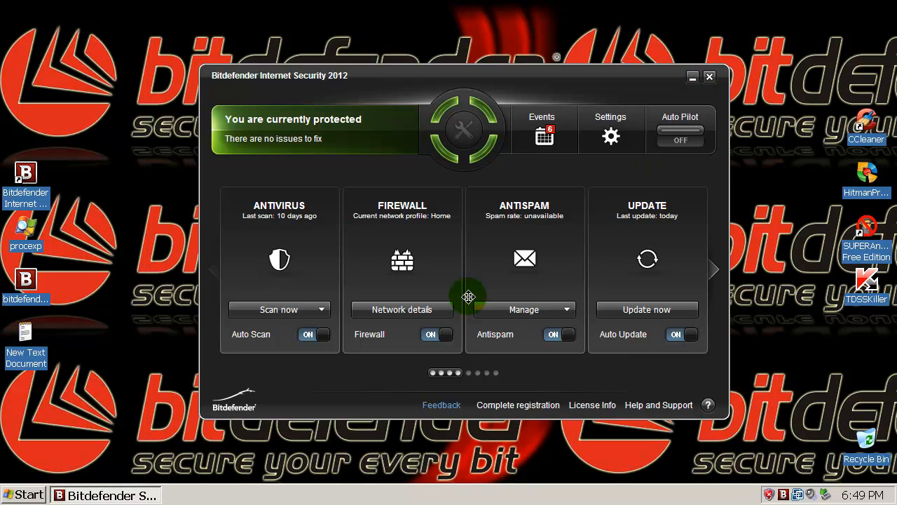
pyautogui.click(476, 373)
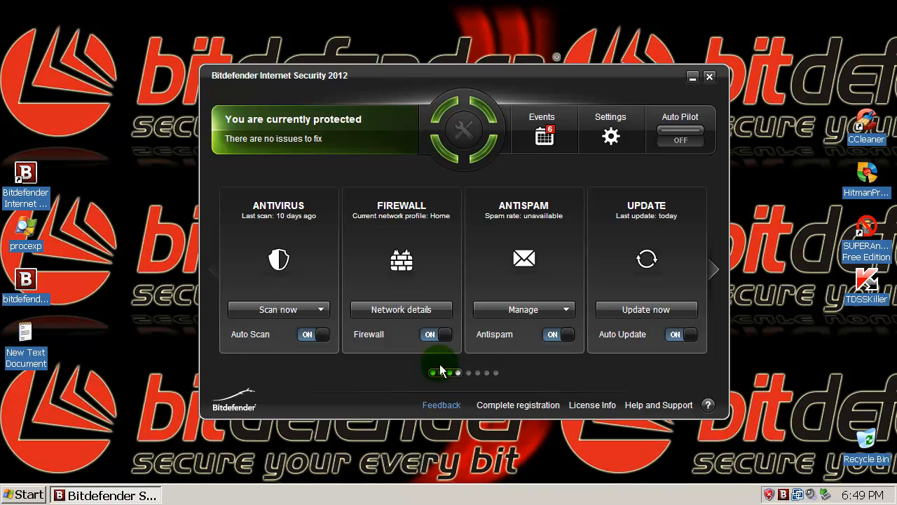
pyautogui.click(693, 76)
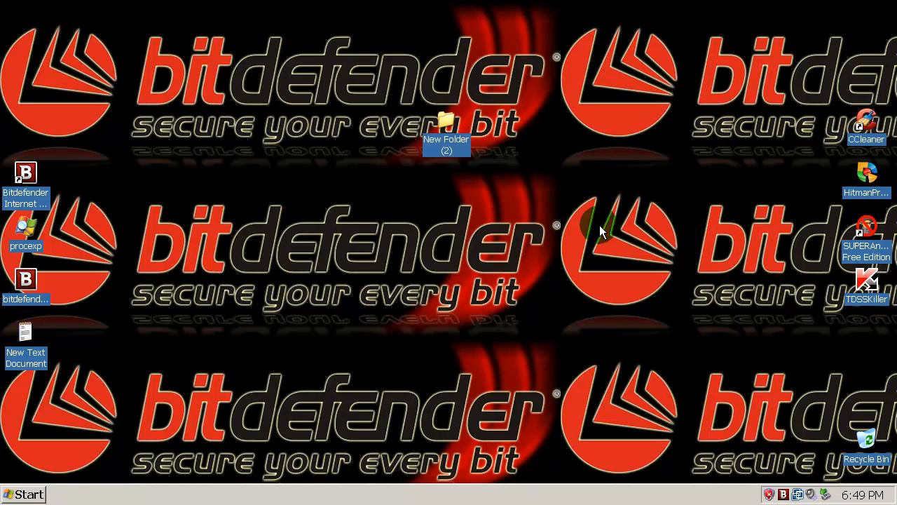
pyautogui.rightClick(602, 231)
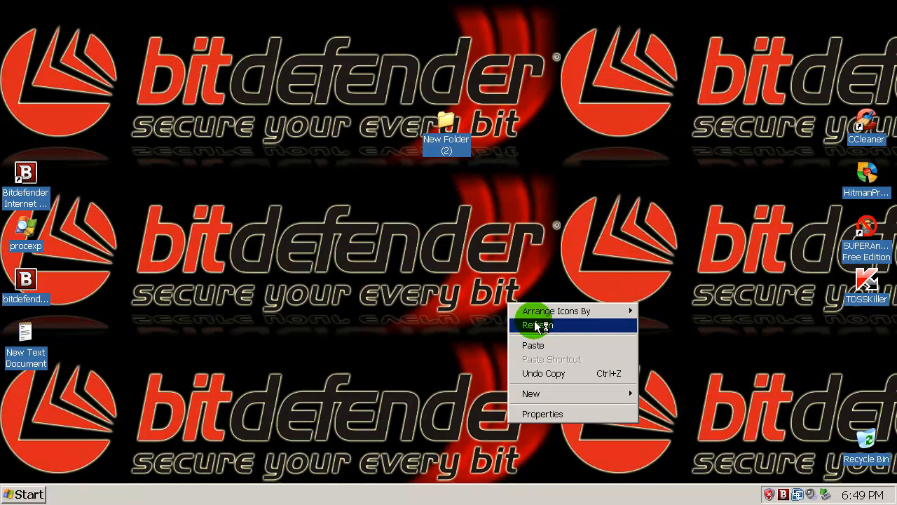
pyautogui.click(538, 325)
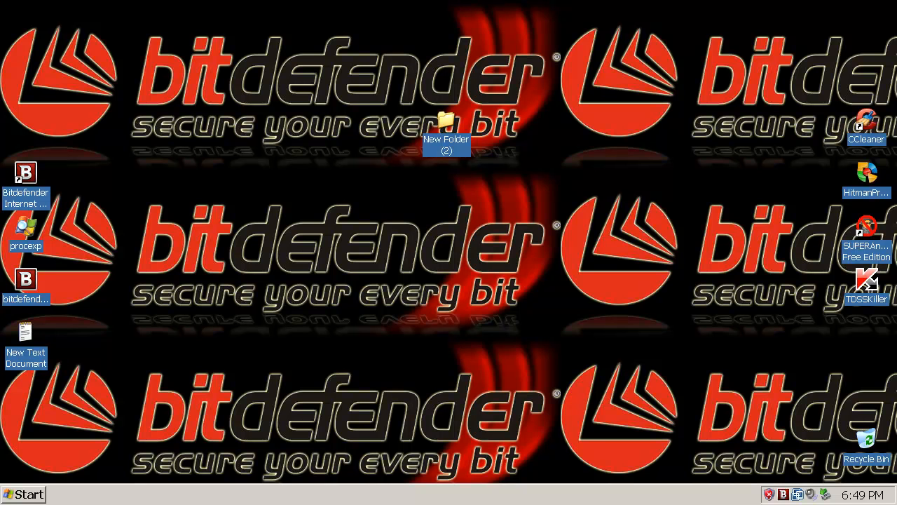